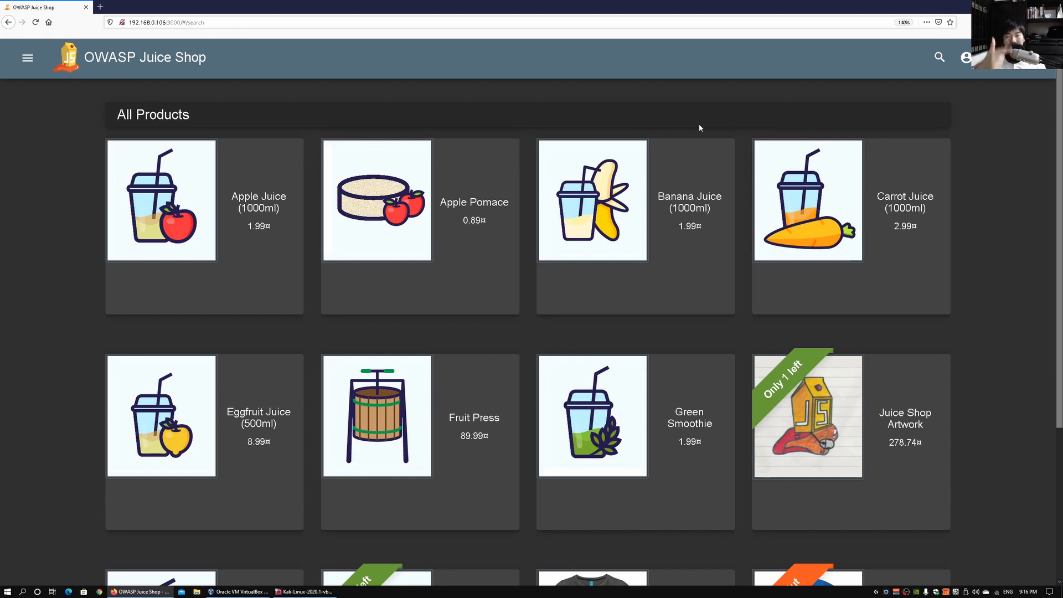
{"action": "mouse_move", "coordinate": [731, 126]}
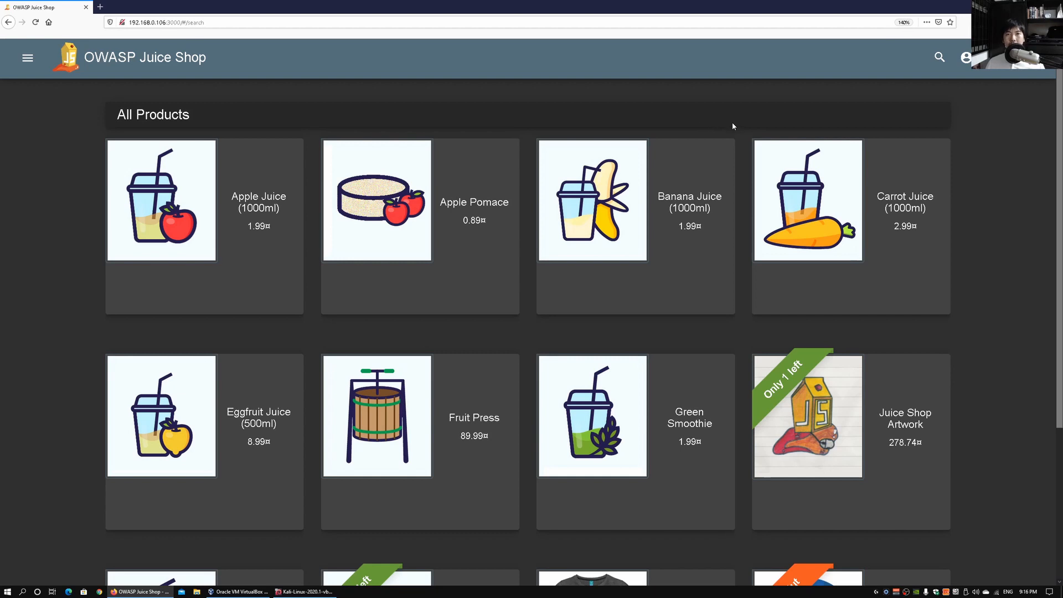
{"action": "mouse_move", "coordinate": [732, 126]}
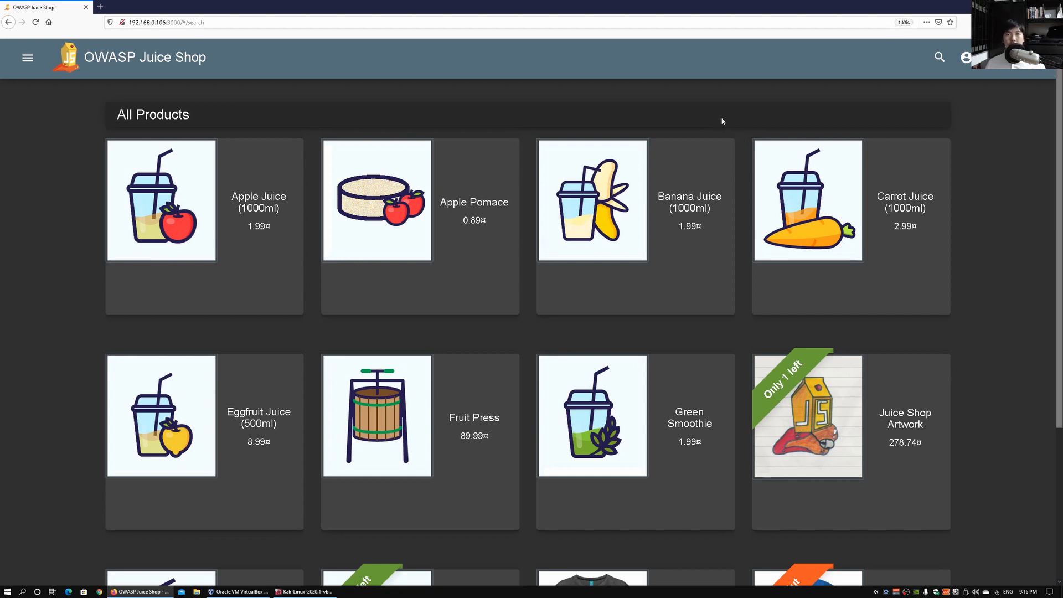
{"action": "mouse_move", "coordinate": [969, 97]}
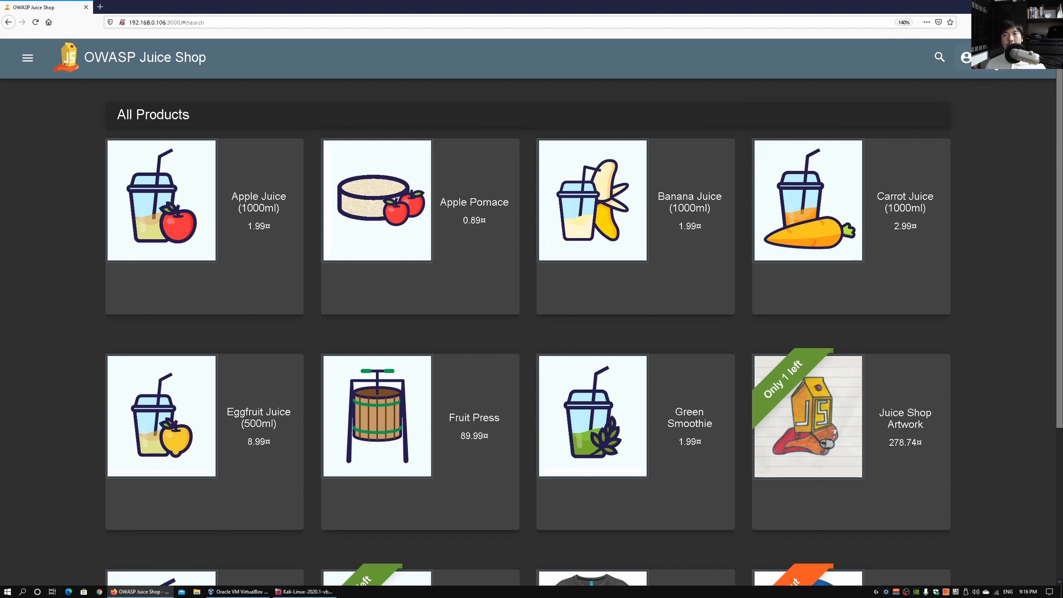
Zoom in on the Juice Shop login page and open Firefox's Web Developer tools list
{"action": "key", "text": "ctrl+plus"}
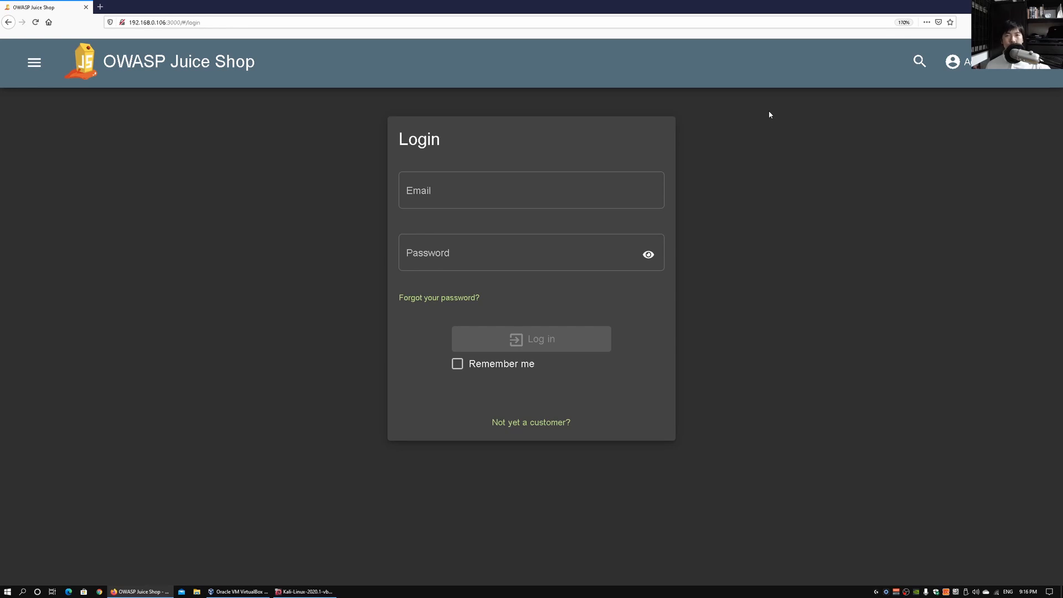
{"action": "mouse_move", "coordinate": [904, 111]}
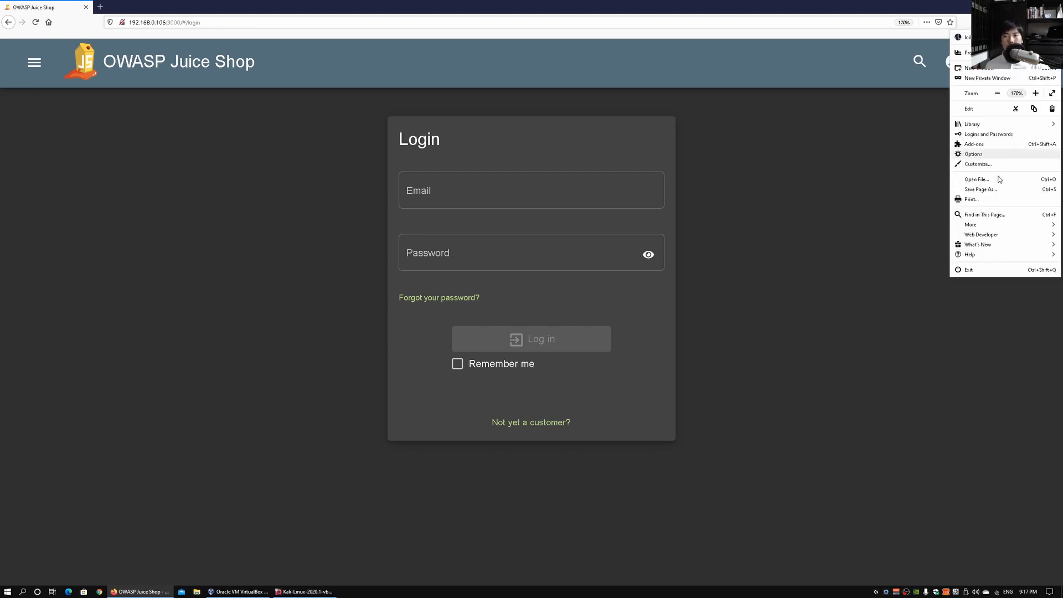
{"action": "left_click", "coordinate": [980, 235]}
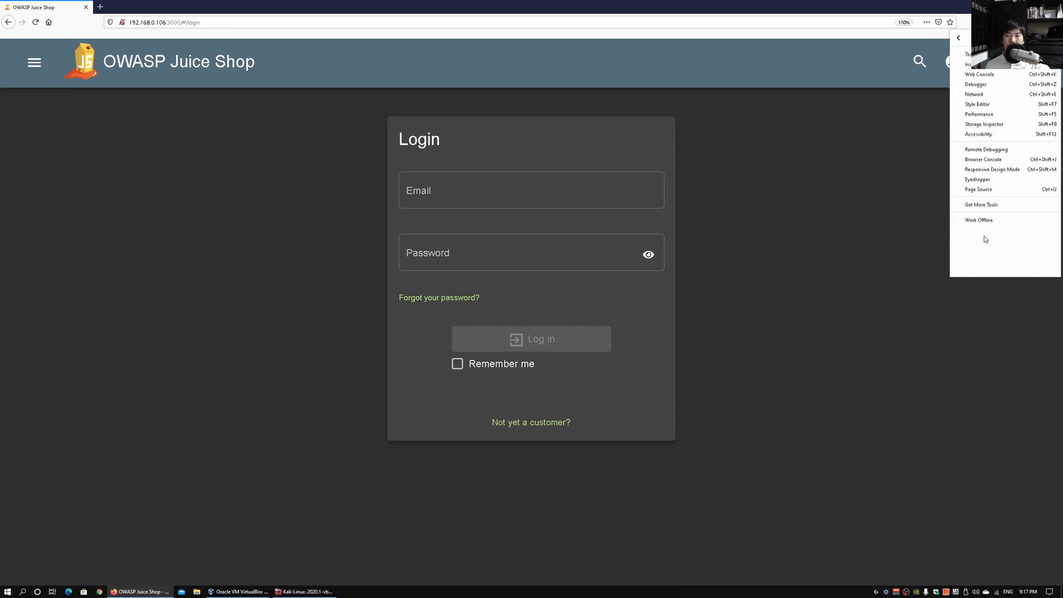
{"action": "mouse_move", "coordinate": [985, 124]}
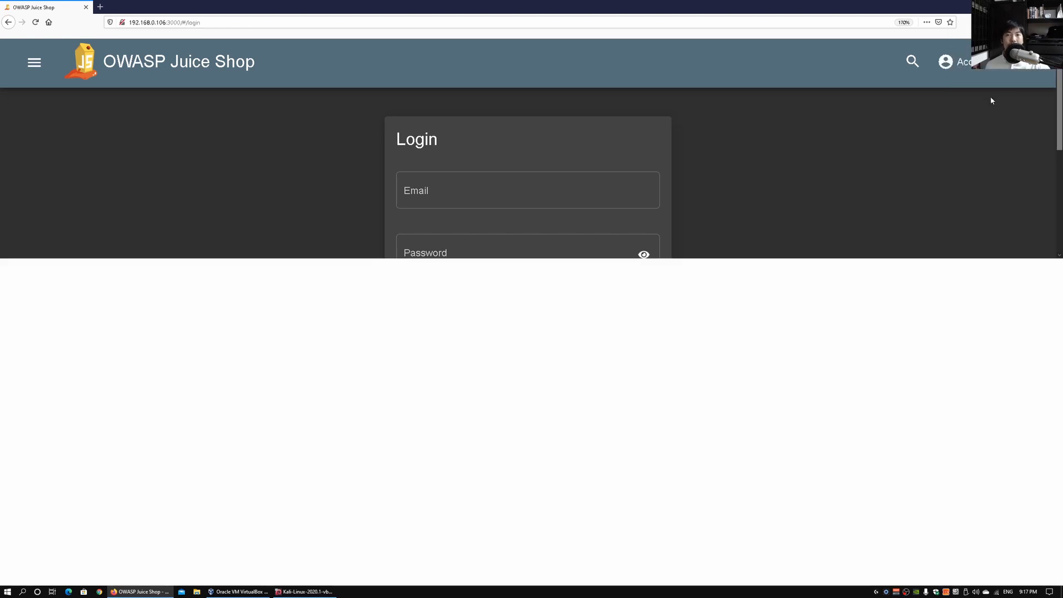
Open the Network monitor with F12 and scroll down the User Registration page
{"action": "key", "text": "F12"}
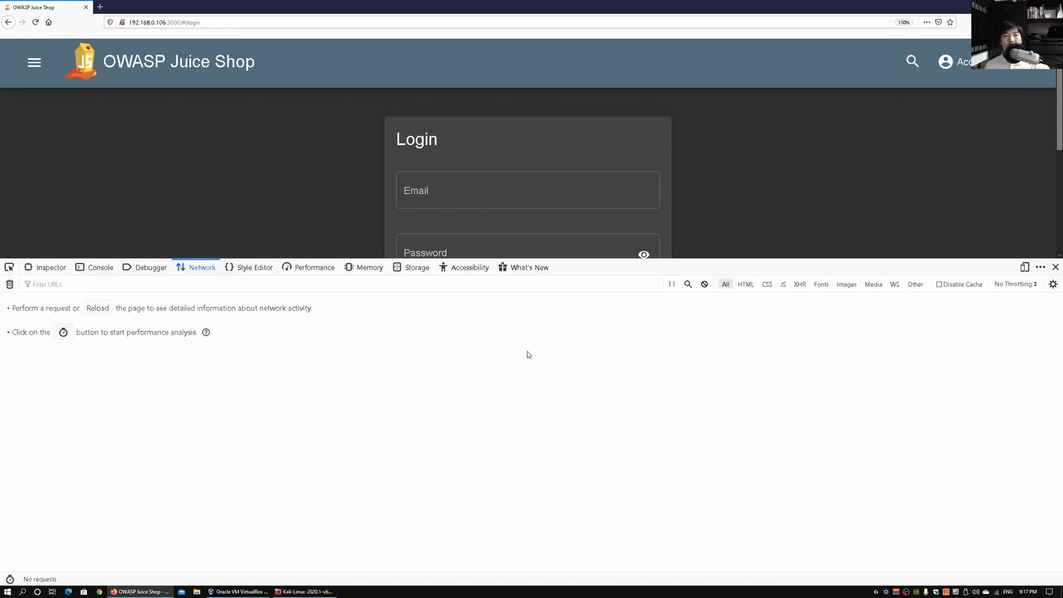
{"action": "scroll", "scroll_direction": "down", "scroll_amount": 3}
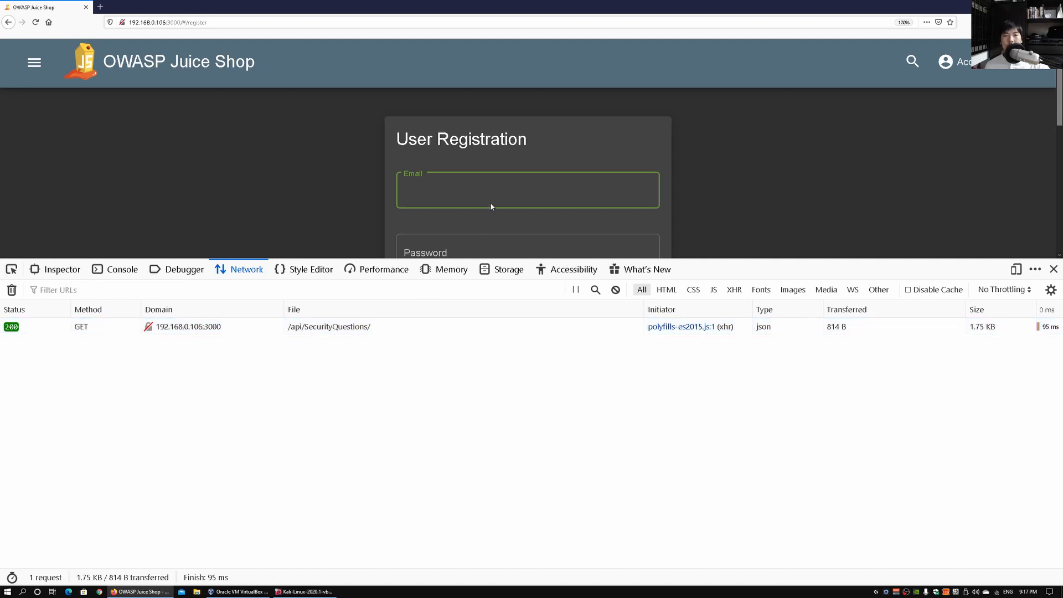
Enter an email ending in 'il.com' and a matching eight-character password twice
{"action": "left_click", "coordinate": [528, 190]}
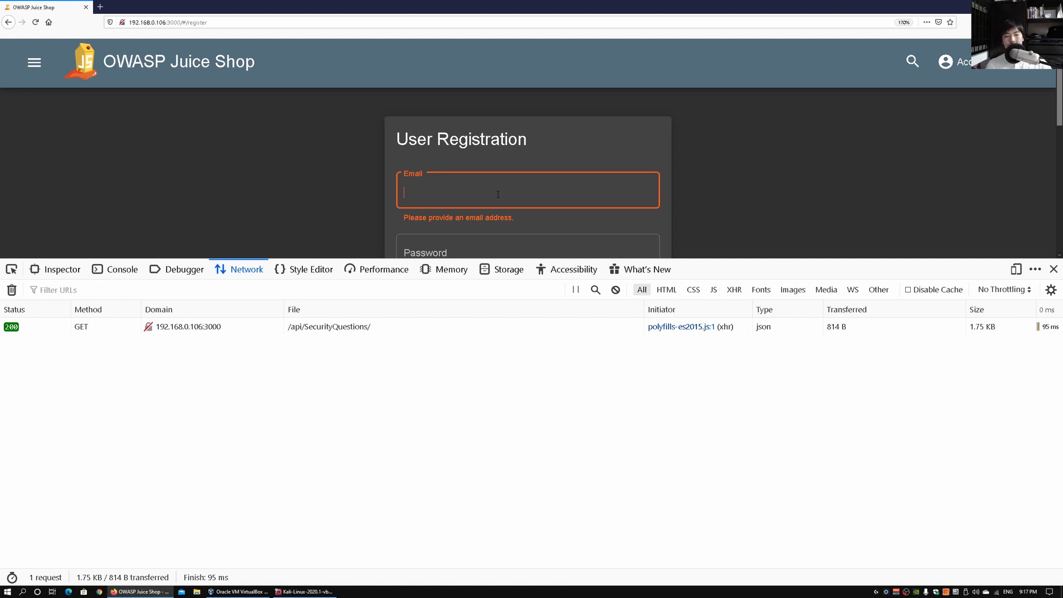
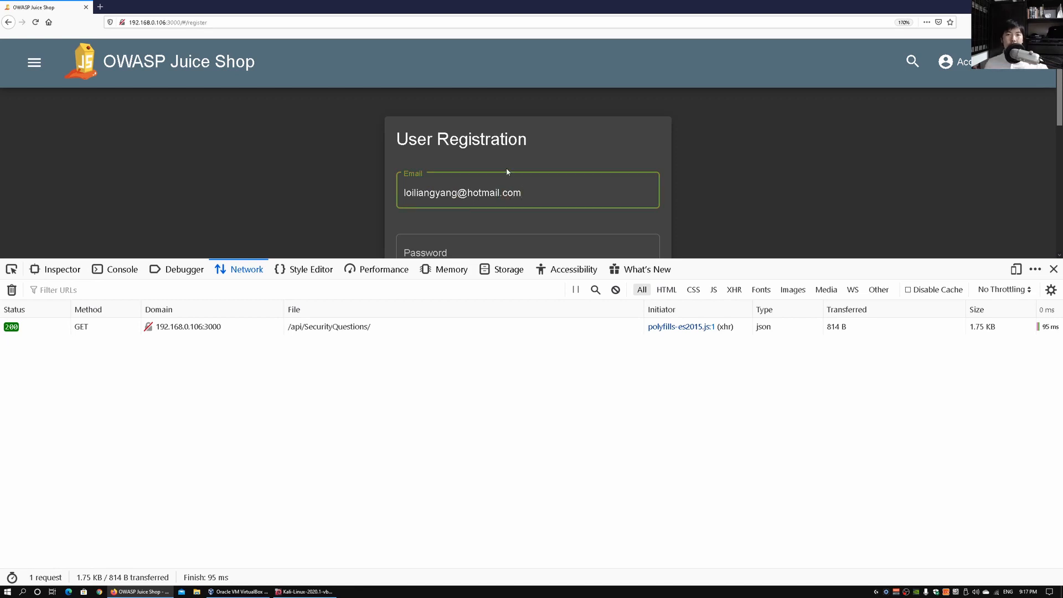
{"action": "scroll", "scroll_direction": "down", "scroll_amount": 3}
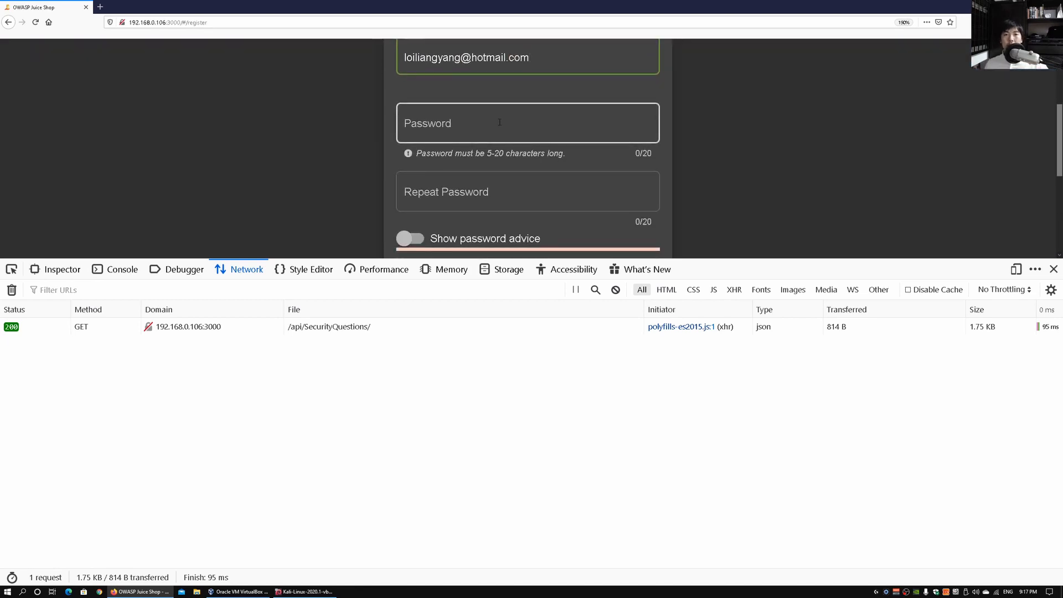
{"action": "type", "text": "a"}
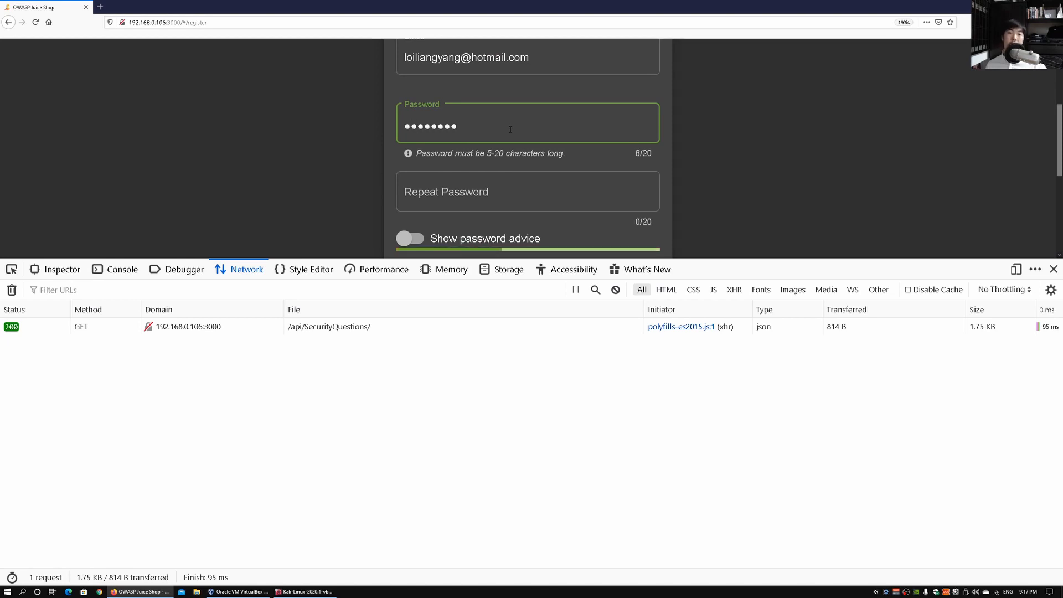
{"action": "type", "text": "••••"}
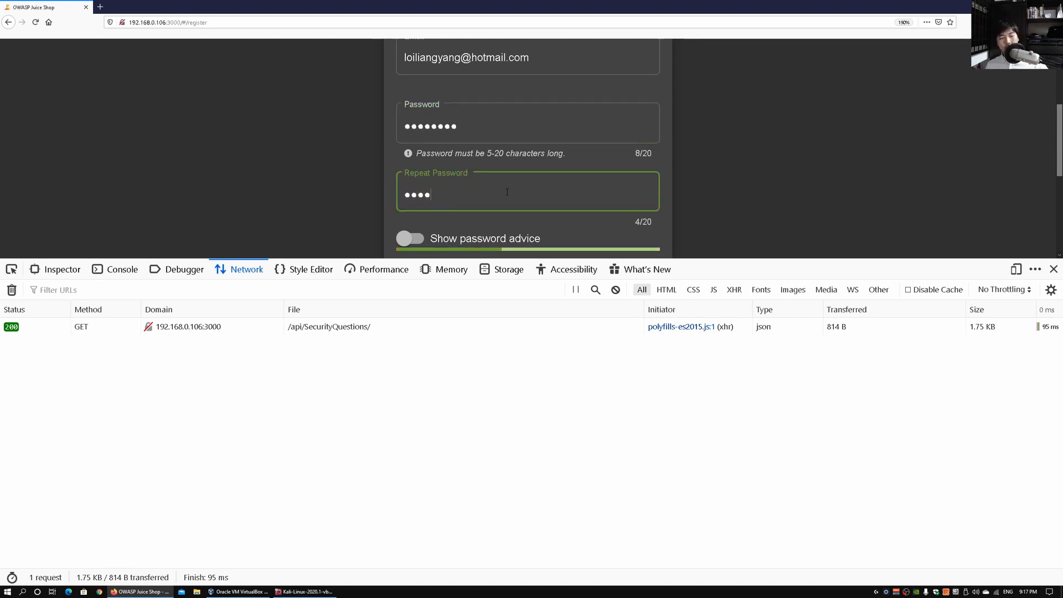
{"action": "type", "text": "••••"}
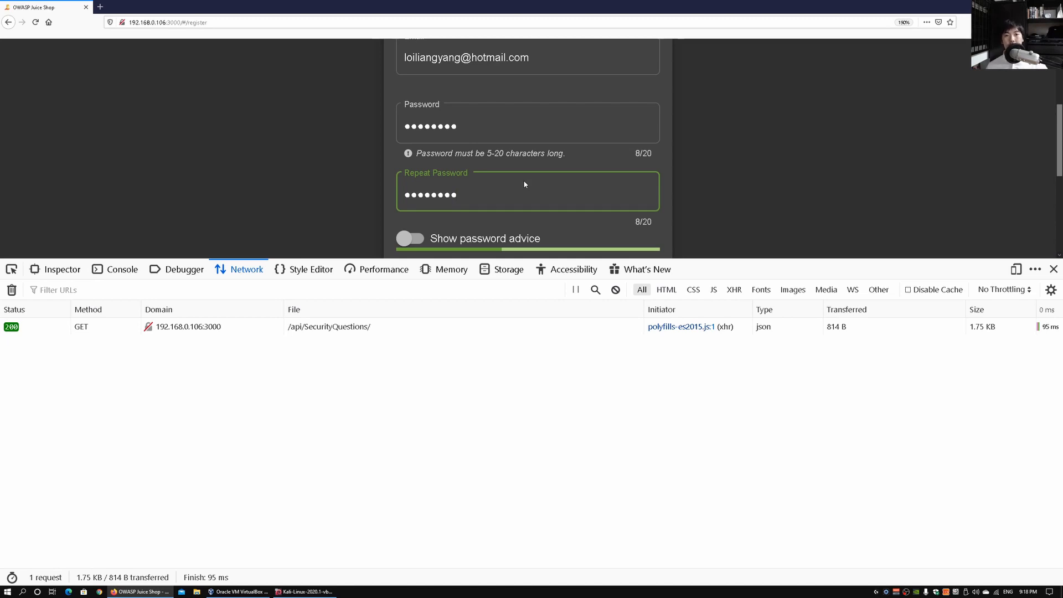
Choose 'Mother's maiden name?' as the security question, answer 'loi', and register
{"action": "scroll", "scroll_direction": "down", "scroll_amount": 3}
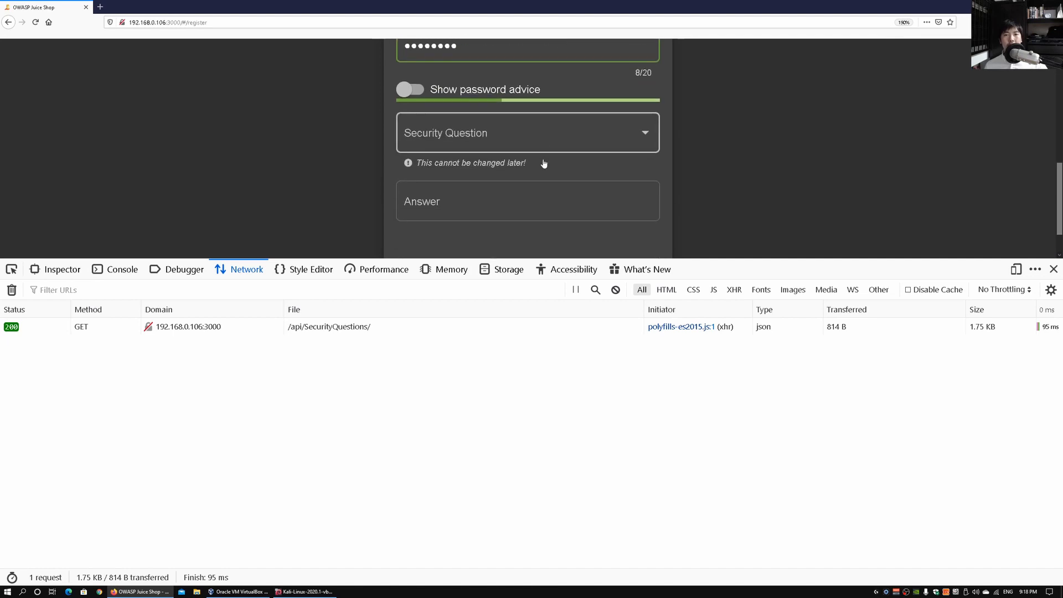
{"action": "left_click", "coordinate": [526, 132]}
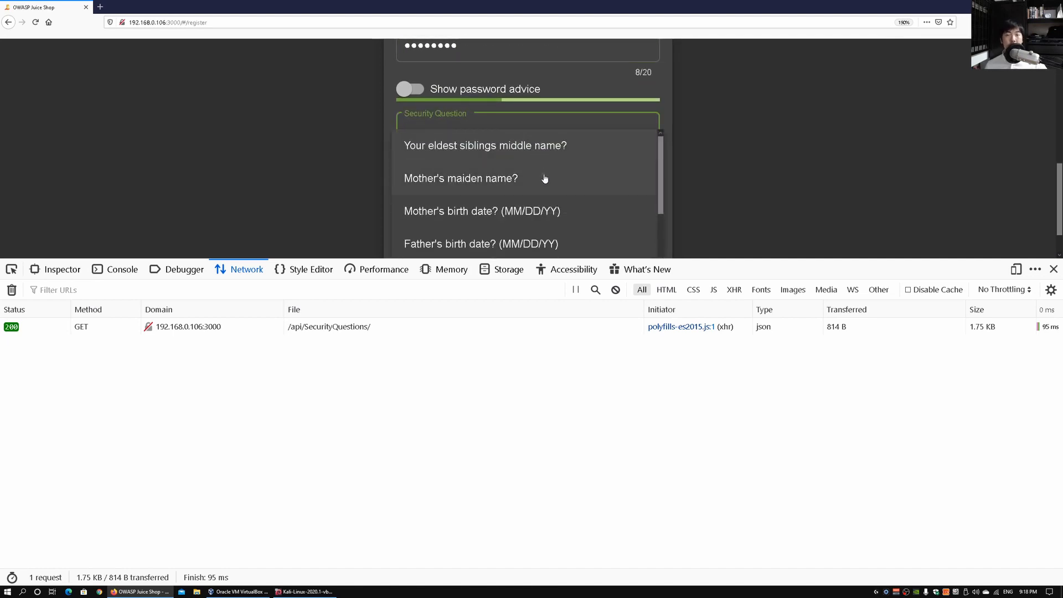
{"action": "left_click", "coordinate": [460, 177]}
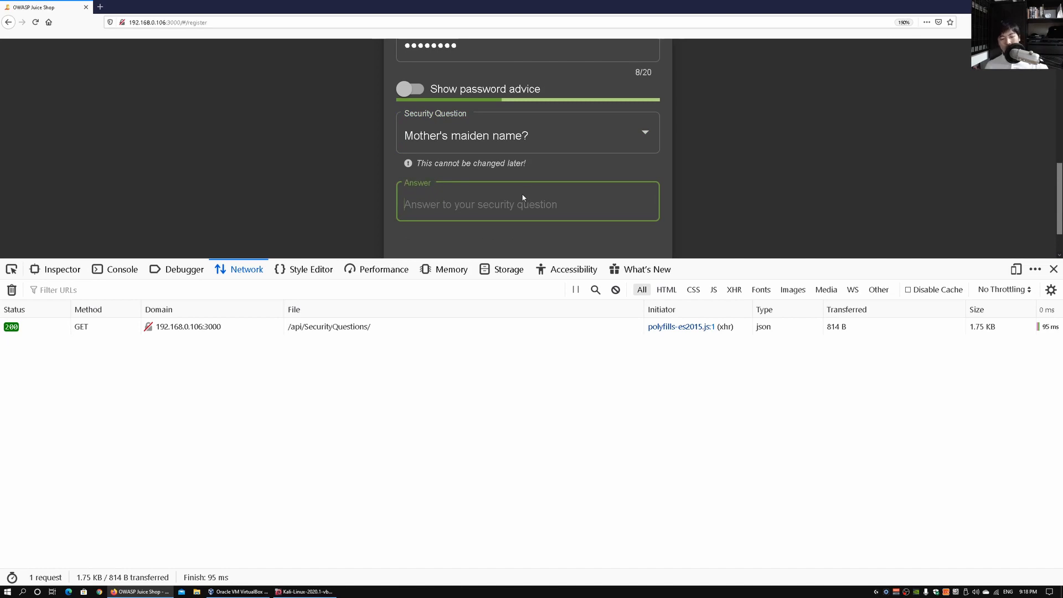
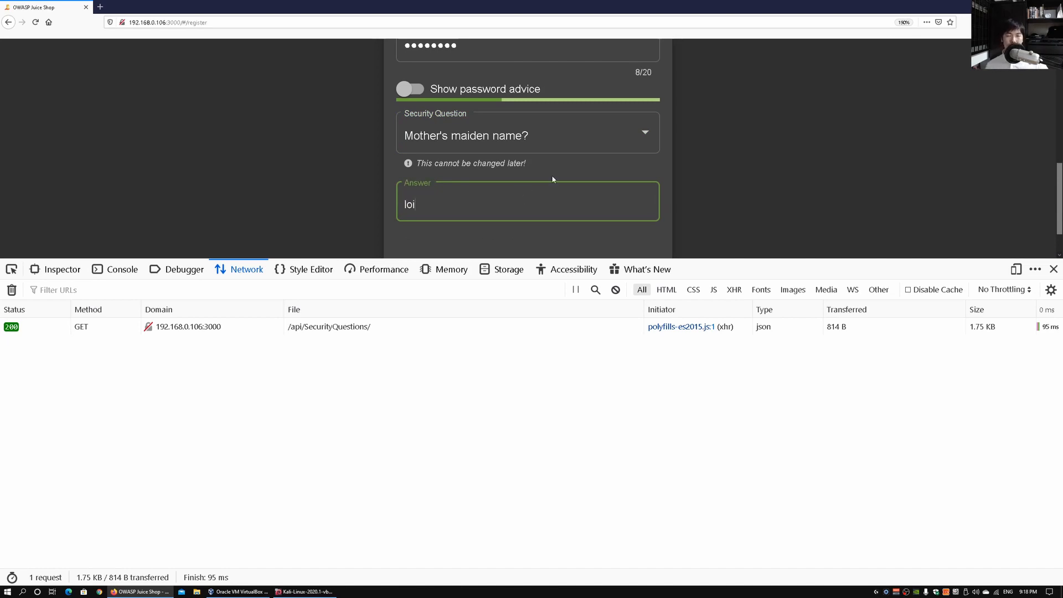
{"action": "scroll", "scroll_direction": "down", "scroll_amount": 3}
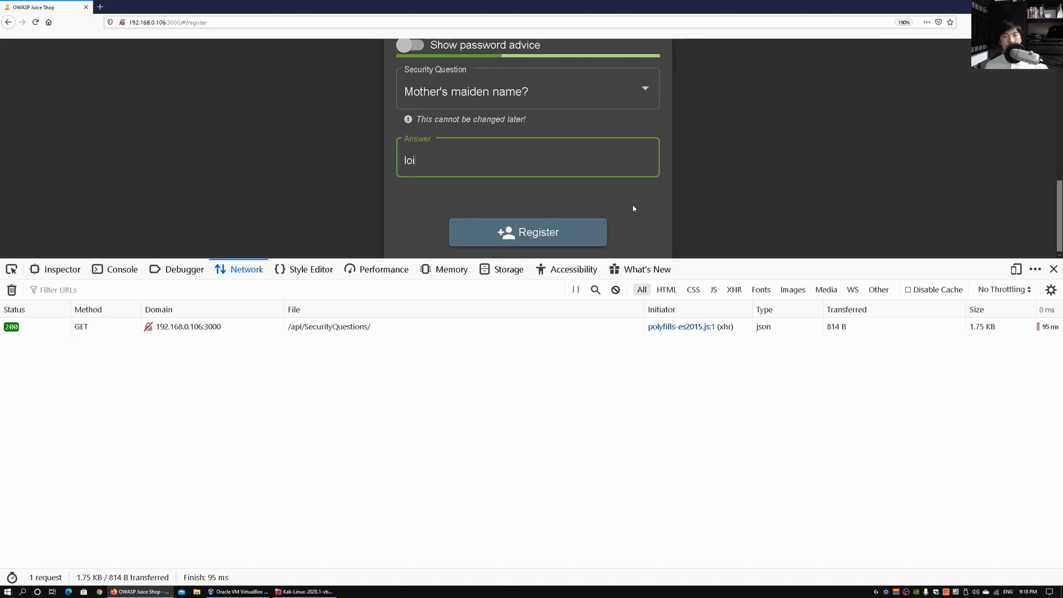
{"action": "mouse_move", "coordinate": [559, 237]}
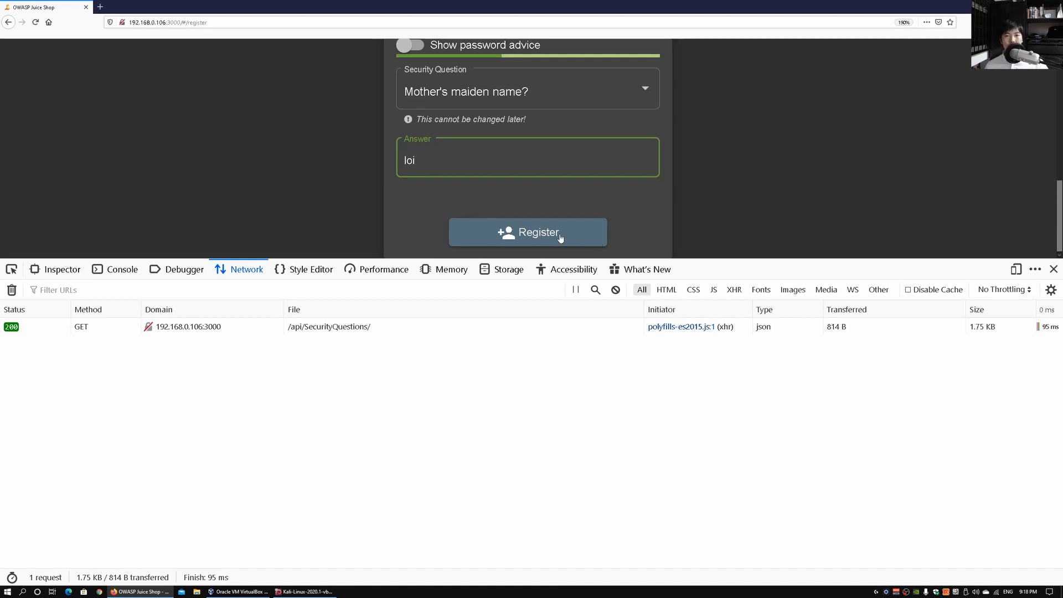
{"action": "left_click", "coordinate": [528, 232]}
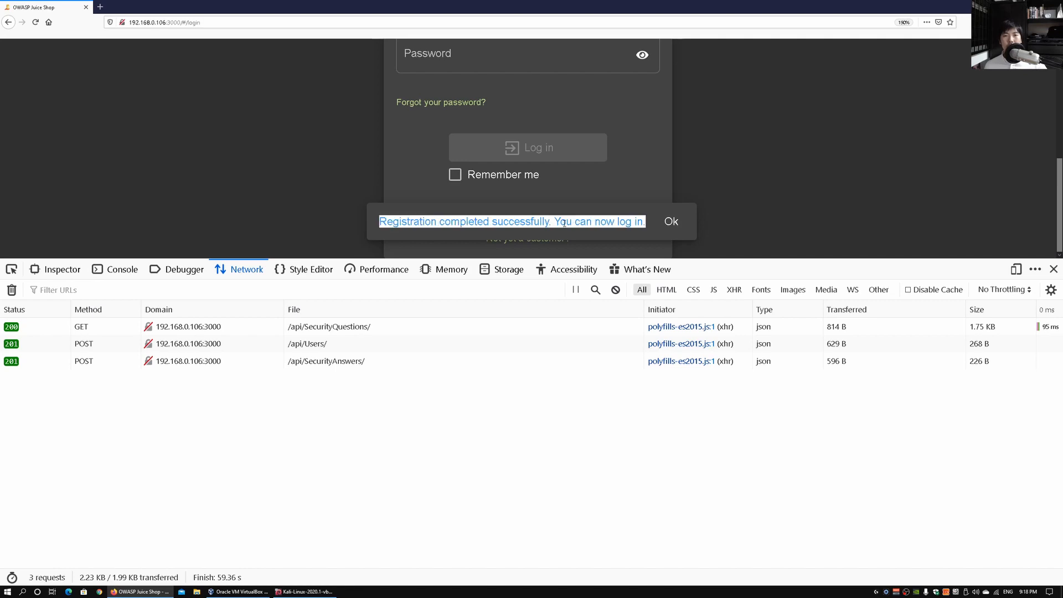
Dismiss the registration success notice to review the three logged requests
{"action": "left_click", "coordinate": [670, 221]}
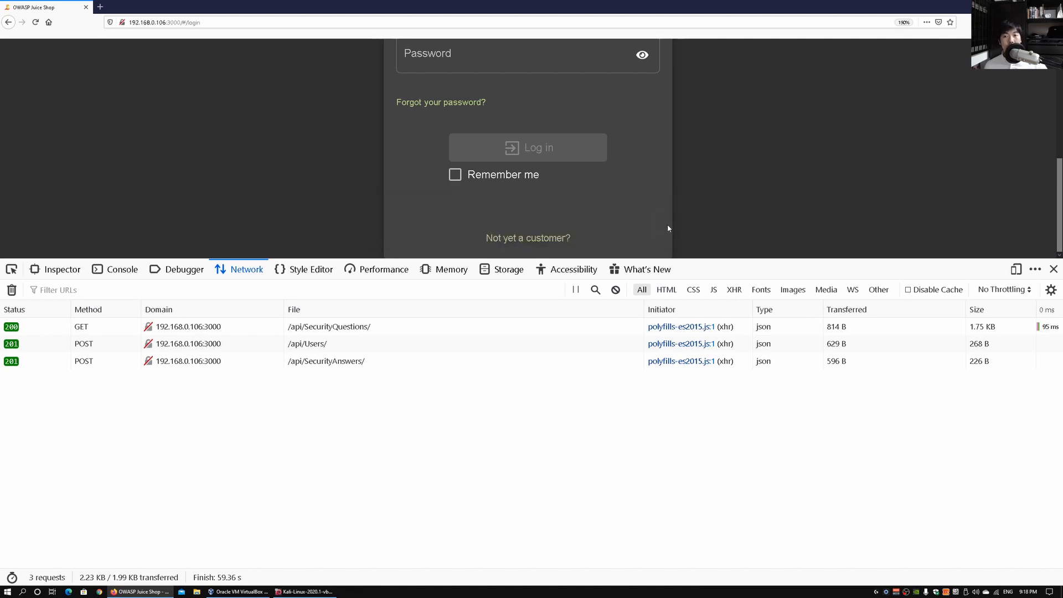
{"action": "mouse_move", "coordinate": [725, 208]}
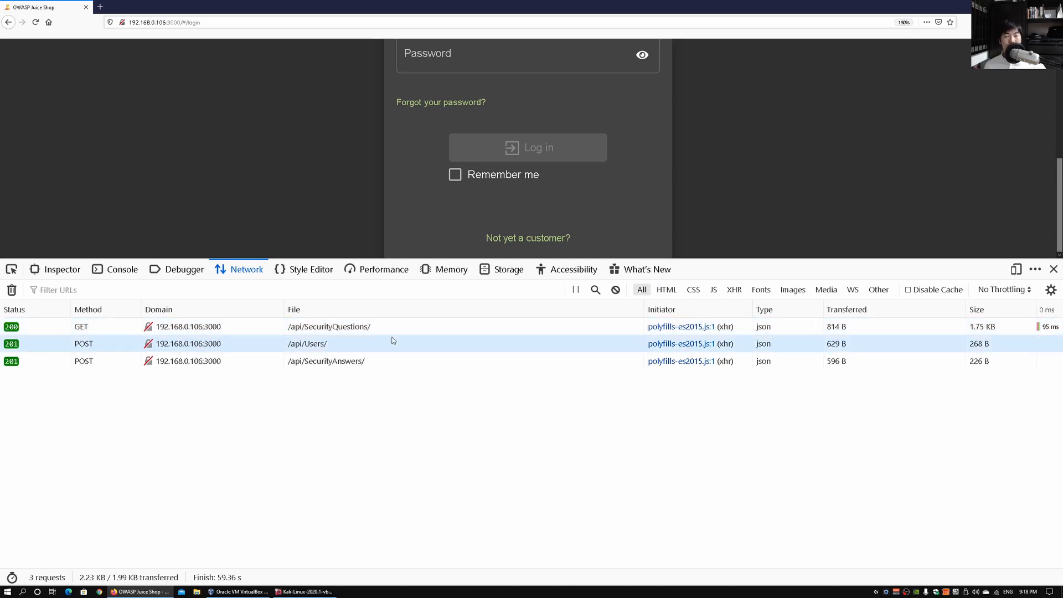
{"action": "mouse_move", "coordinate": [395, 343]}
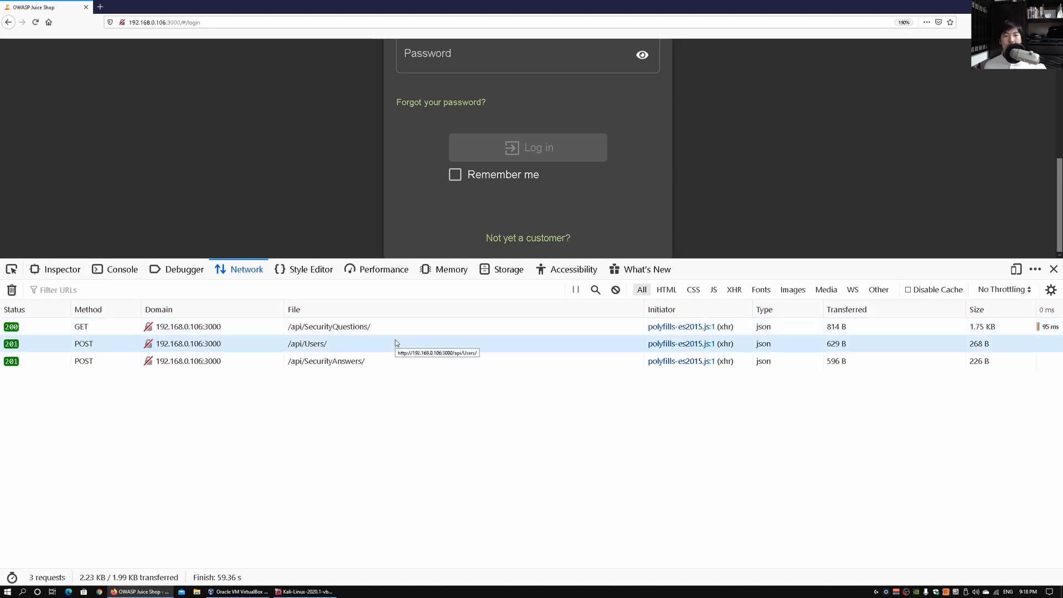
Inspect the POST /api/Users/ request and response, highlighting the new account's id 18
{"action": "left_click", "coordinate": [306, 344]}
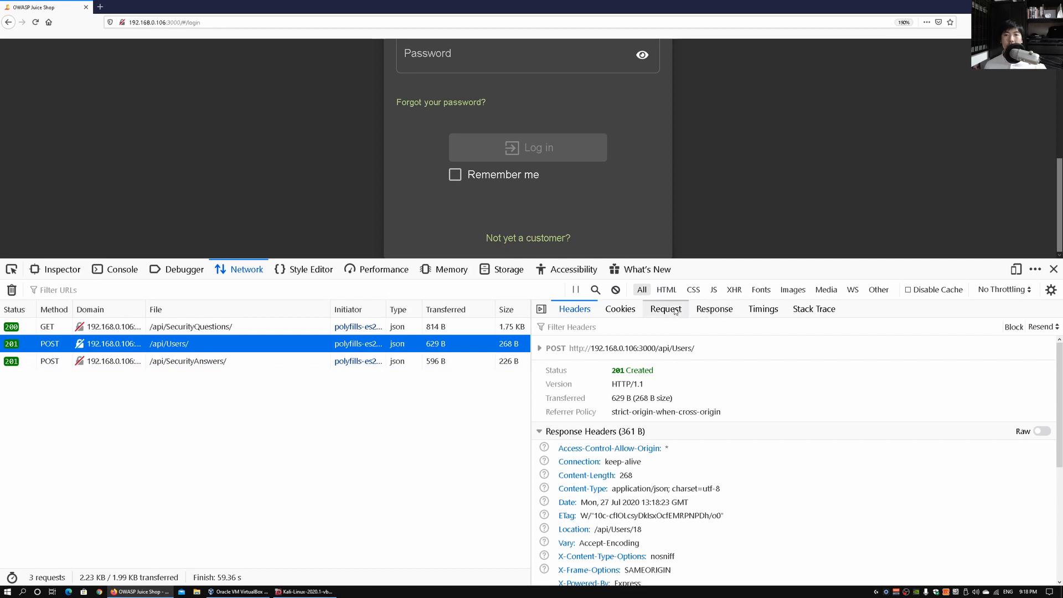
{"action": "left_click", "coordinate": [666, 308]}
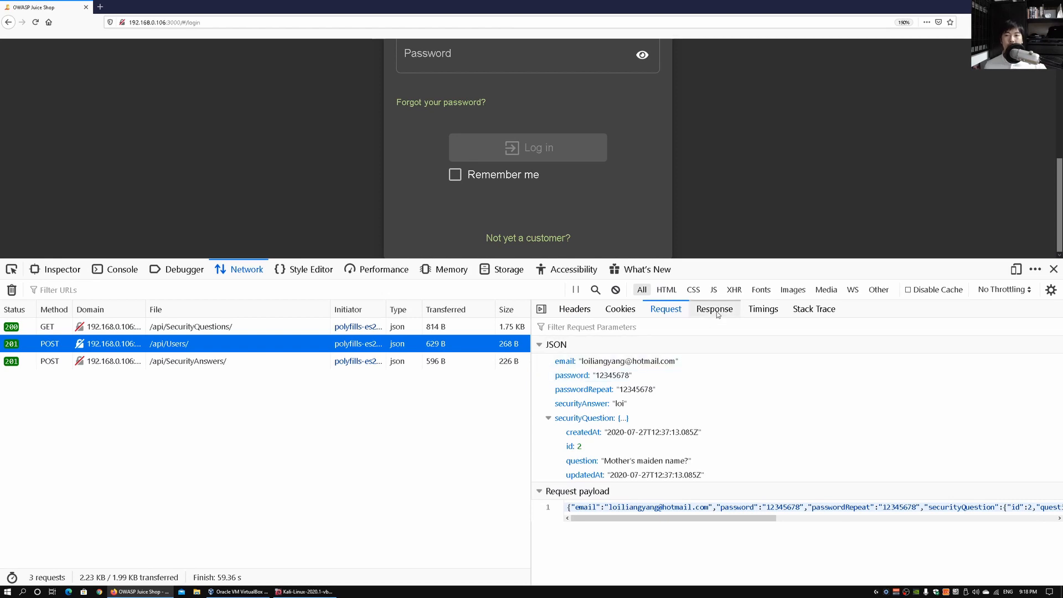
{"action": "left_click", "coordinate": [713, 308]}
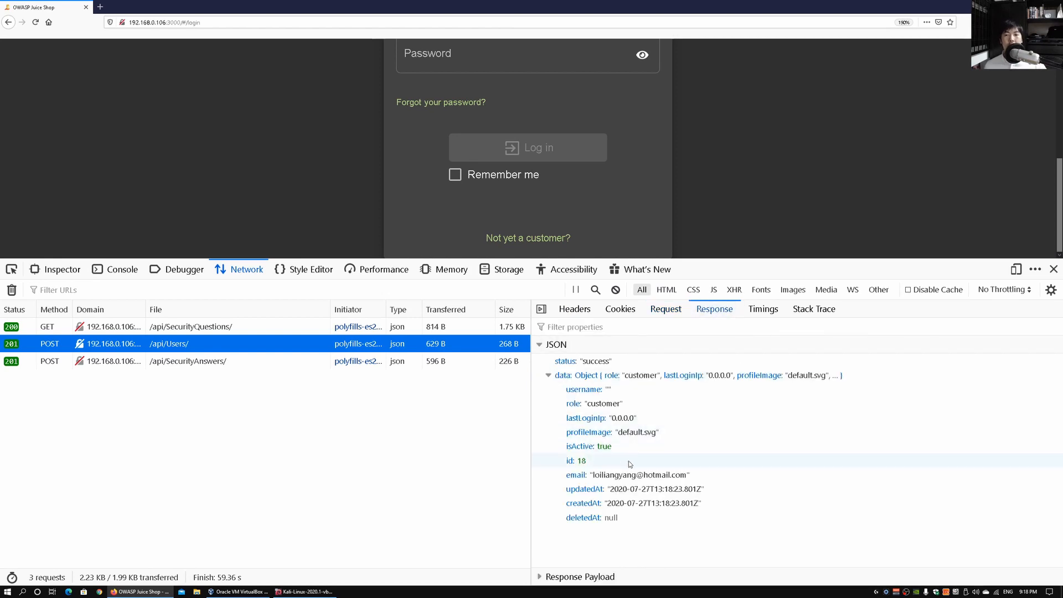
{"action": "left_click", "coordinate": [579, 460]}
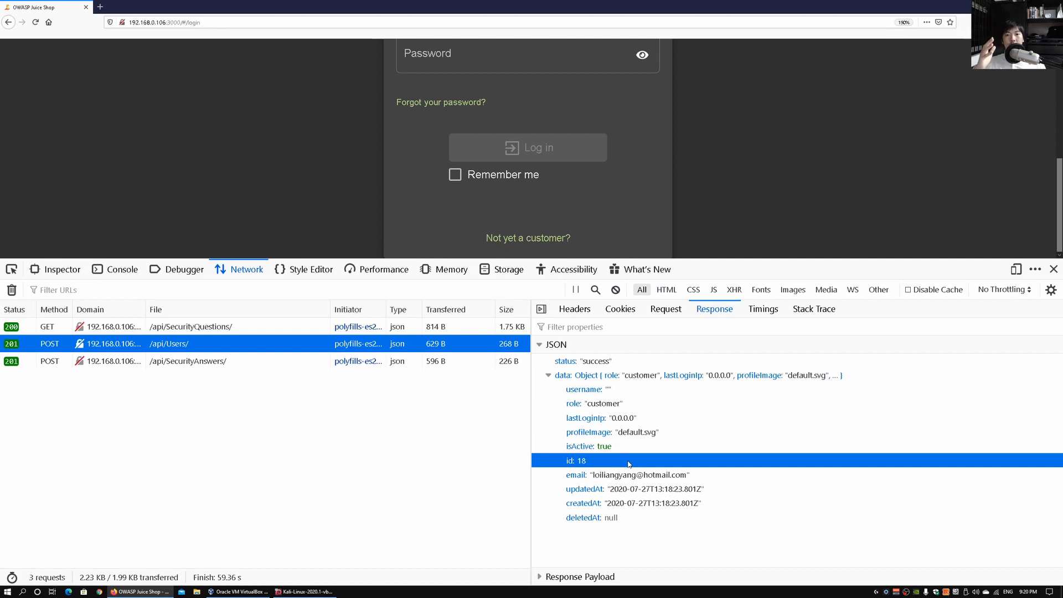
{"action": "mouse_move", "coordinate": [643, 385]}
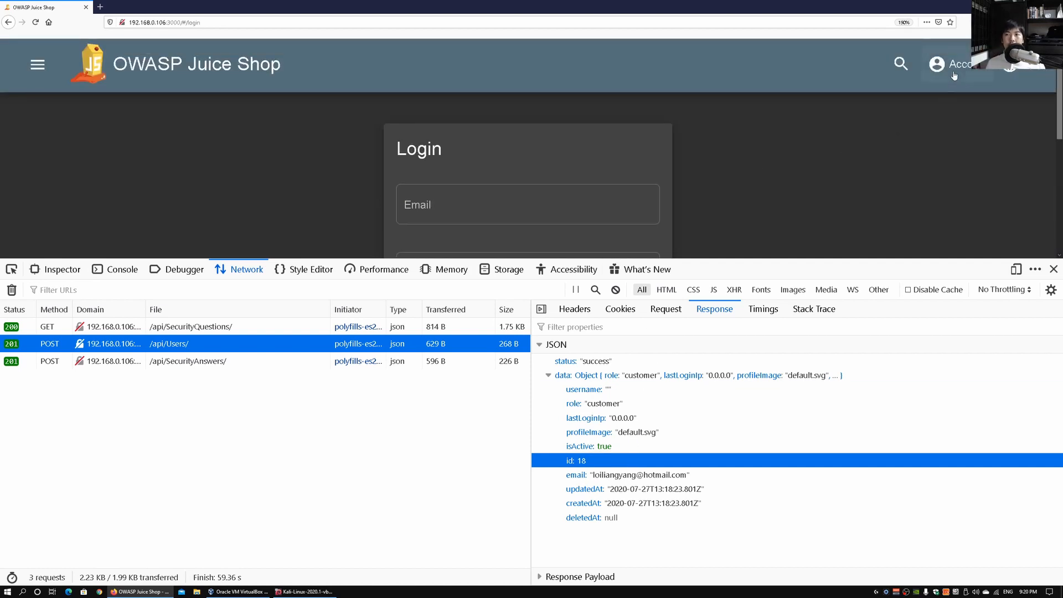
{"action": "mouse_move", "coordinate": [830, 156]}
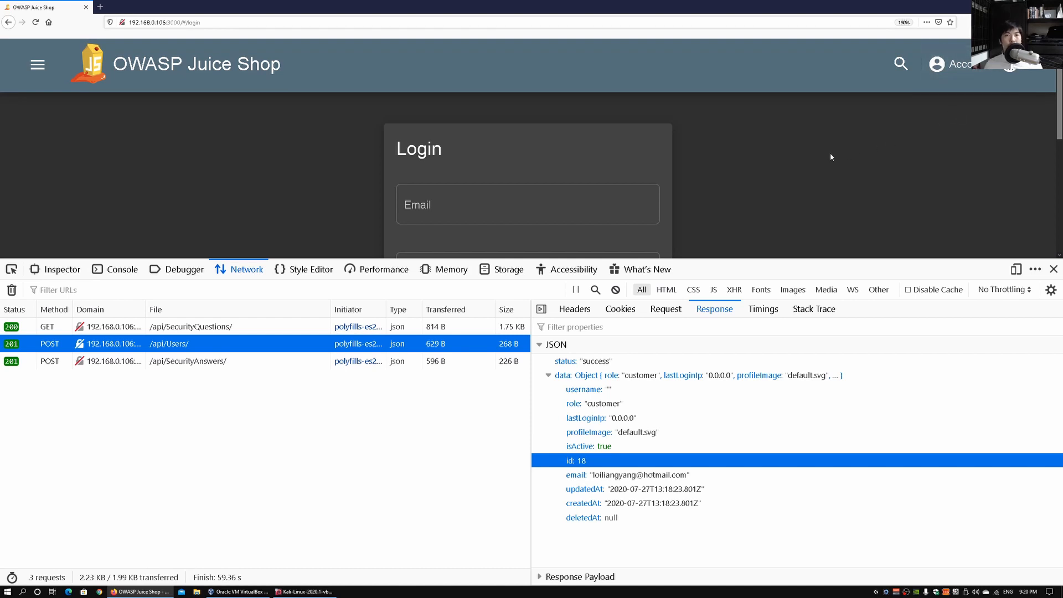
{"action": "mouse_move", "coordinate": [583, 171]}
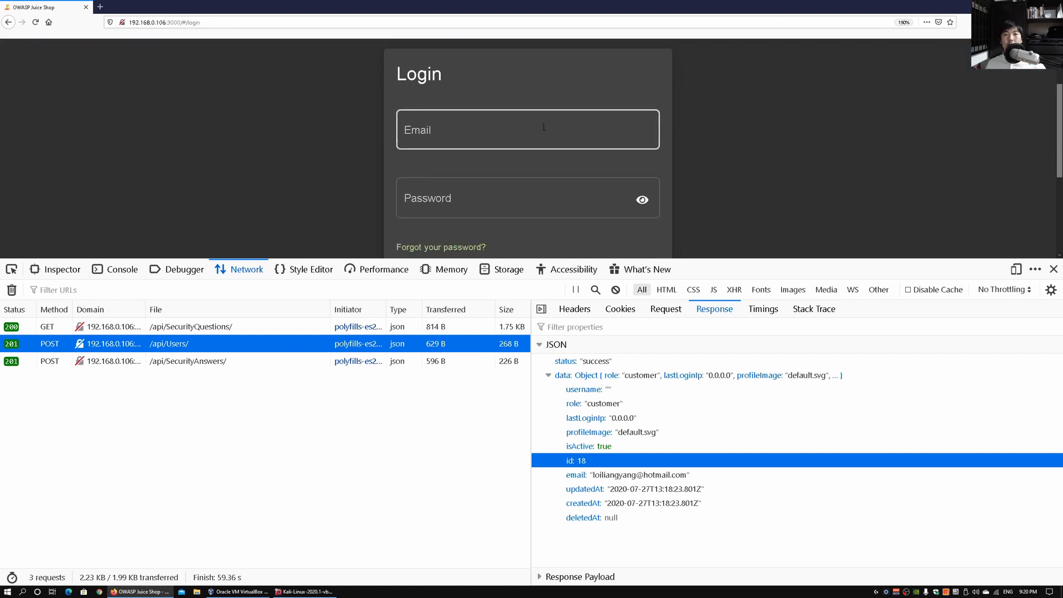
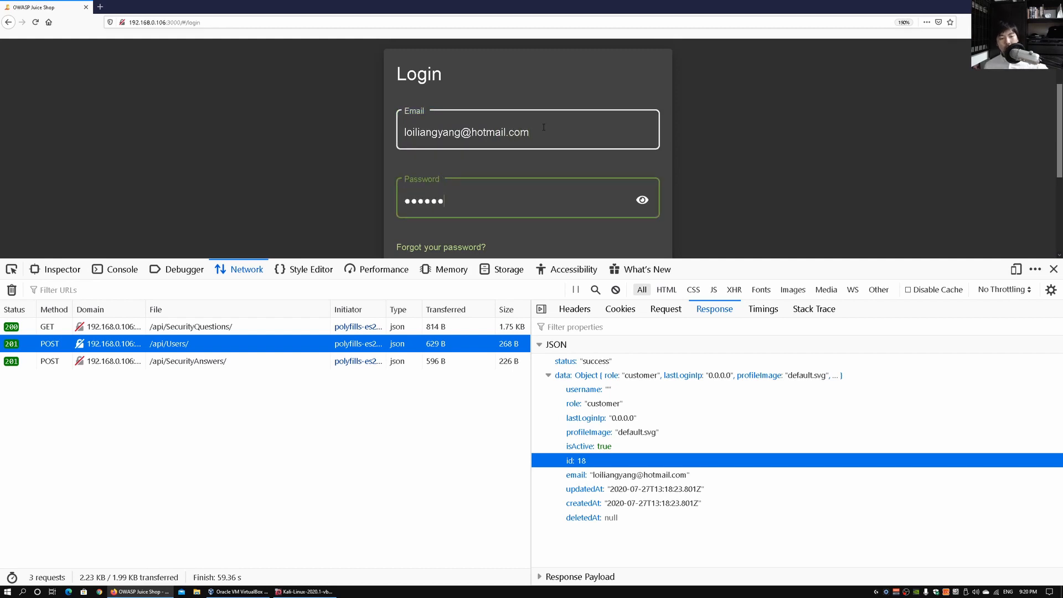
Log in using the newly registered account's email and password
{"action": "scroll", "scroll_direction": "down", "scroll_amount": 3}
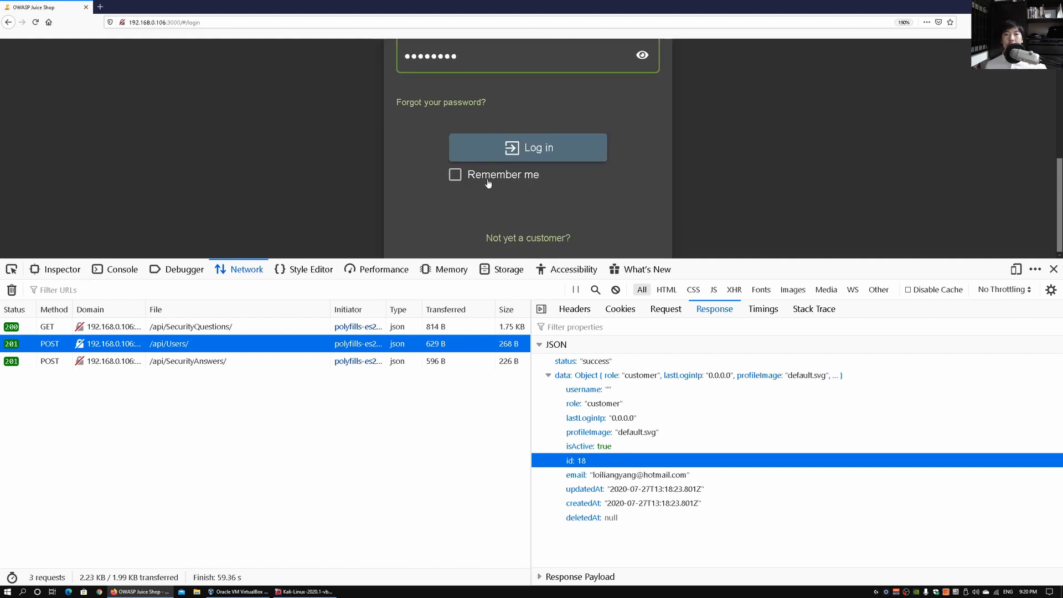
{"action": "left_click", "coordinate": [455, 174]}
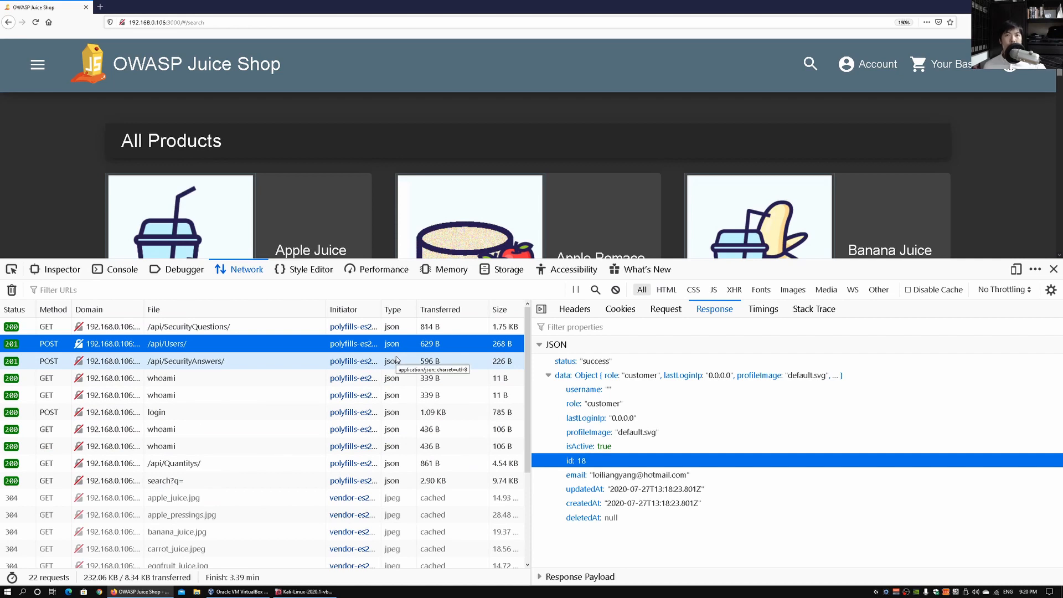
{"action": "mouse_move", "coordinate": [268, 378]}
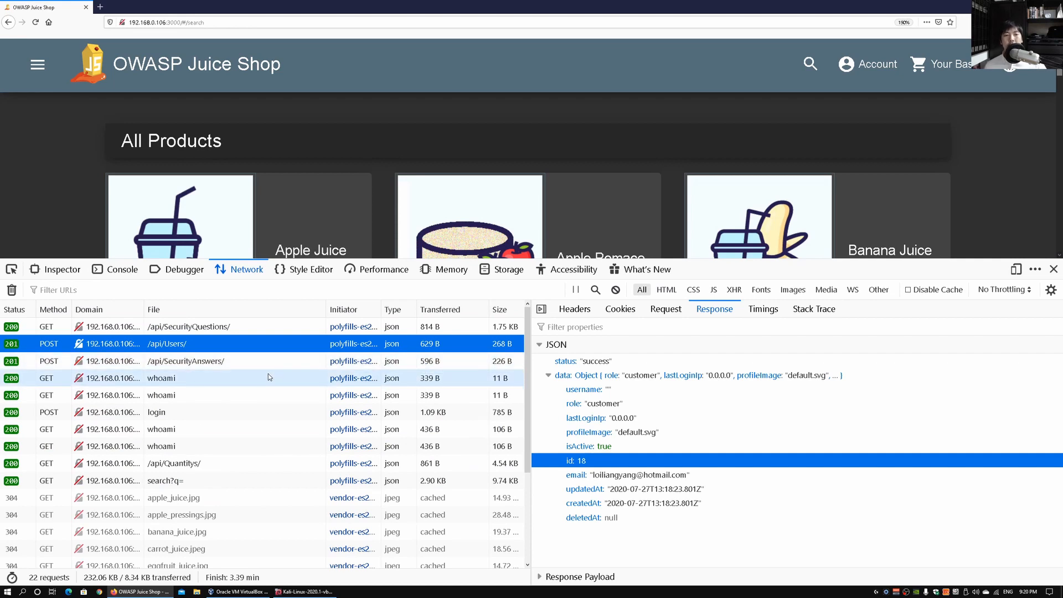
Read the login reply's token and basket id 6, then the whoami reply with user id 18
{"action": "left_click", "coordinate": [156, 412]}
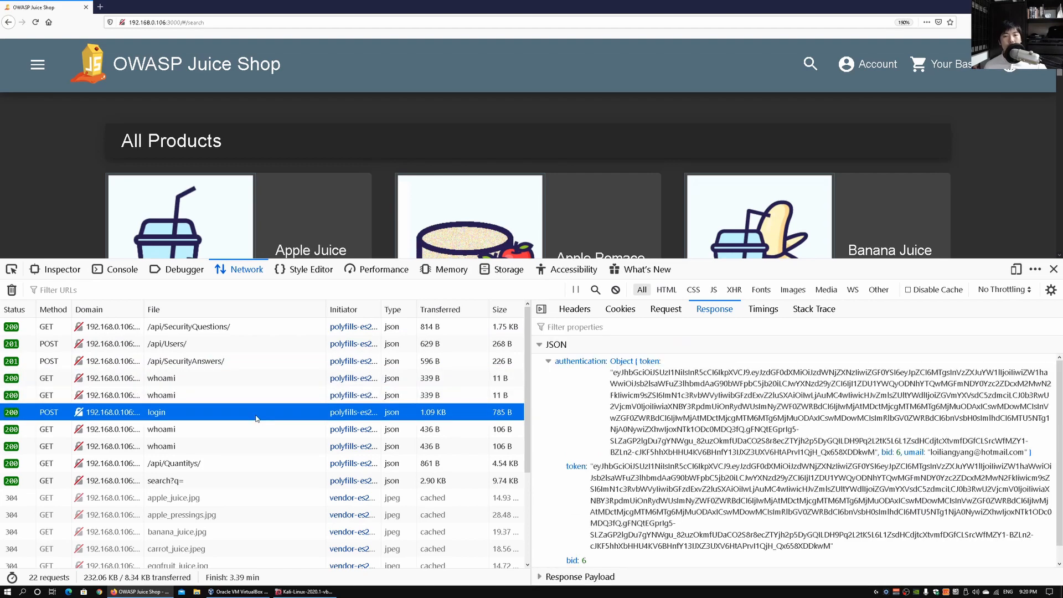
{"action": "left_click", "coordinate": [548, 360]}
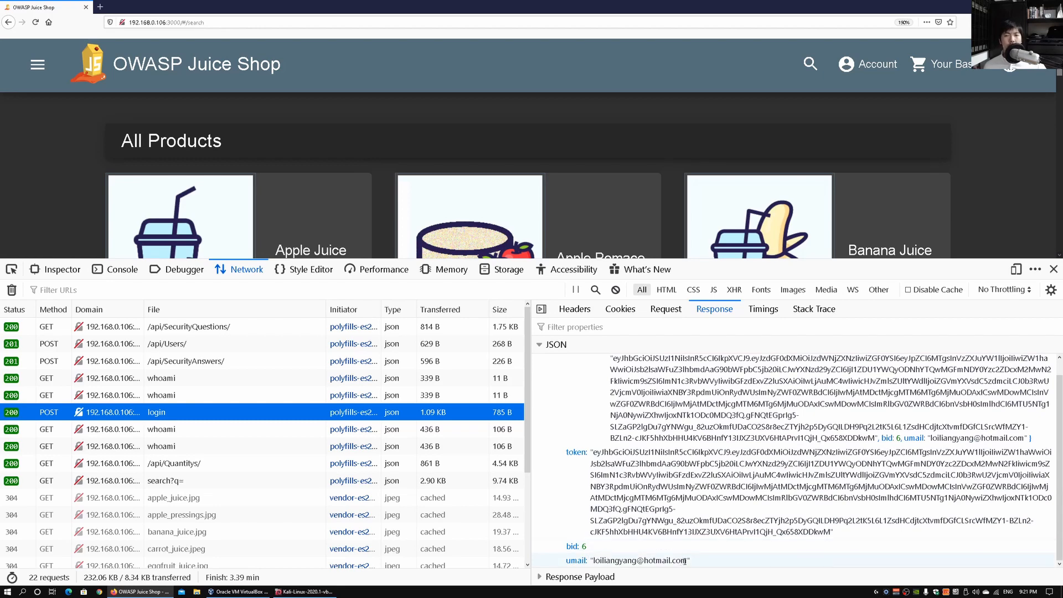
{"action": "left_click", "coordinate": [161, 429]}
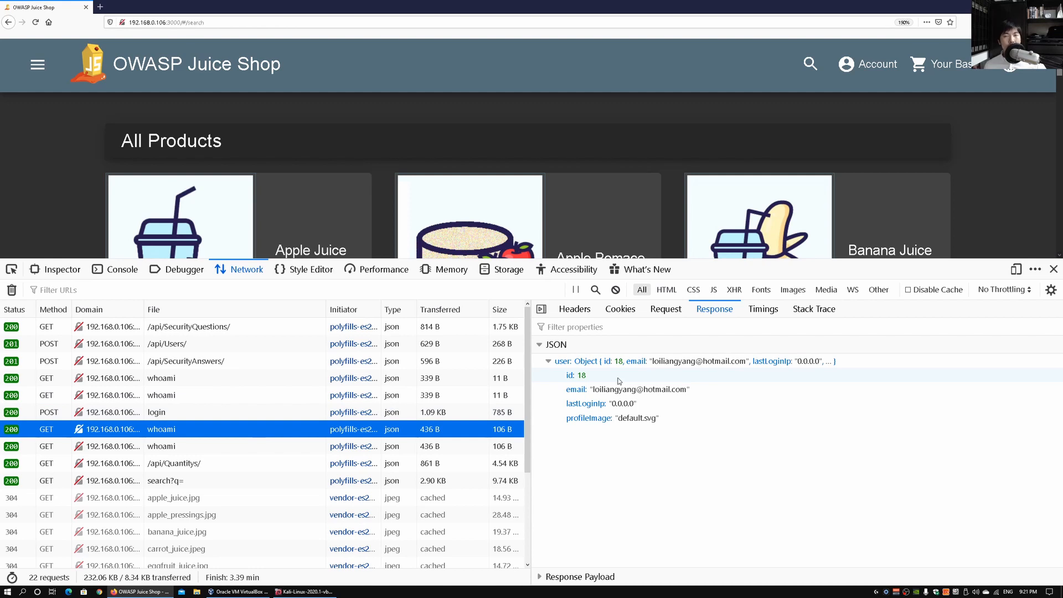
{"action": "mouse_move", "coordinate": [260, 412]}
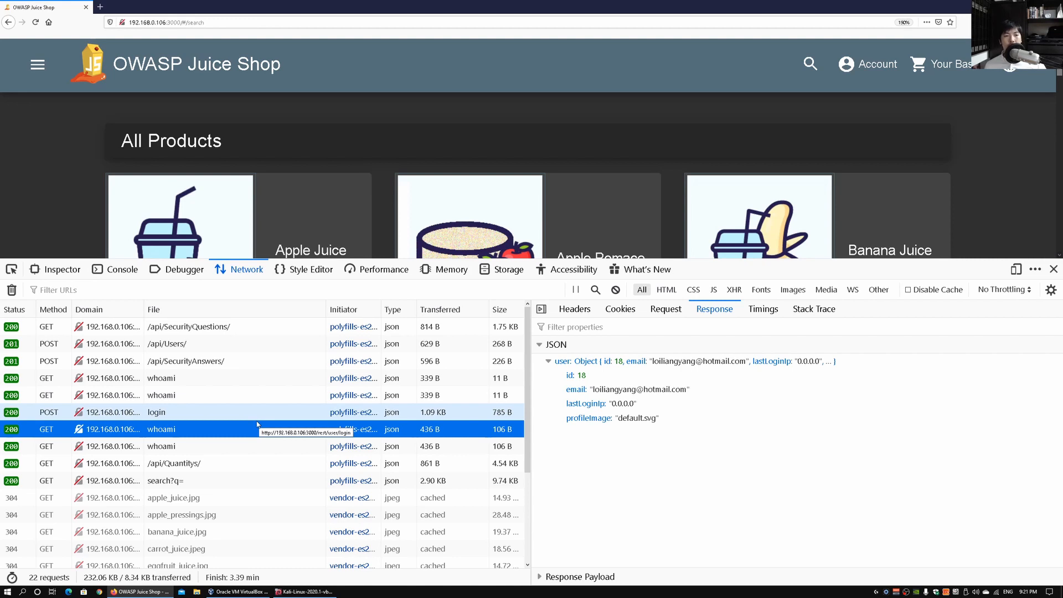
Scroll through the /api/Quantitys/ response of stock quantities and limits, then the request list
{"action": "left_click", "coordinate": [174, 463]}
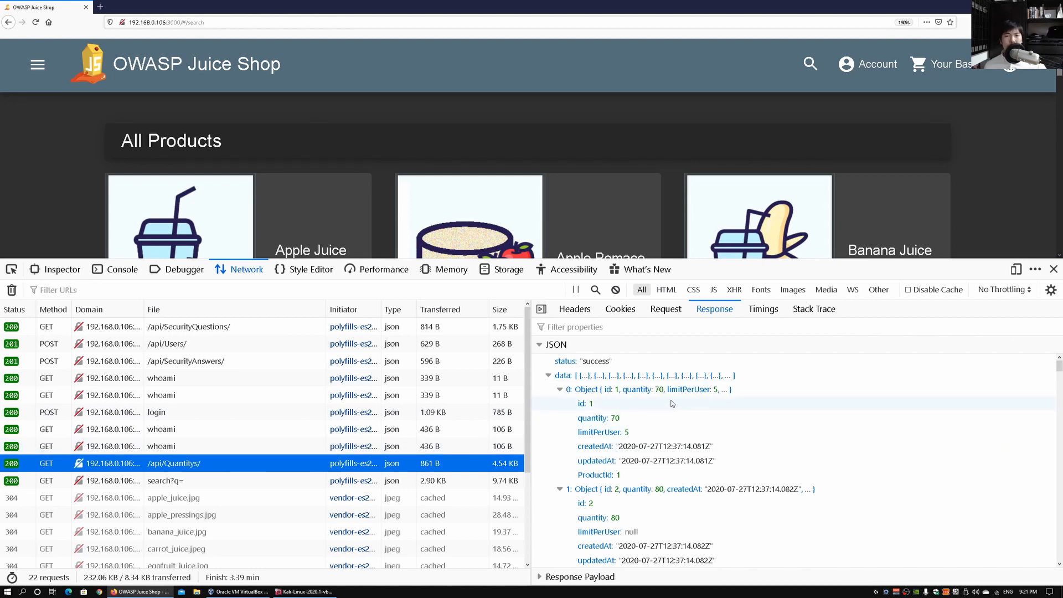
{"action": "scroll", "scroll_direction": "down", "scroll_amount": 3}
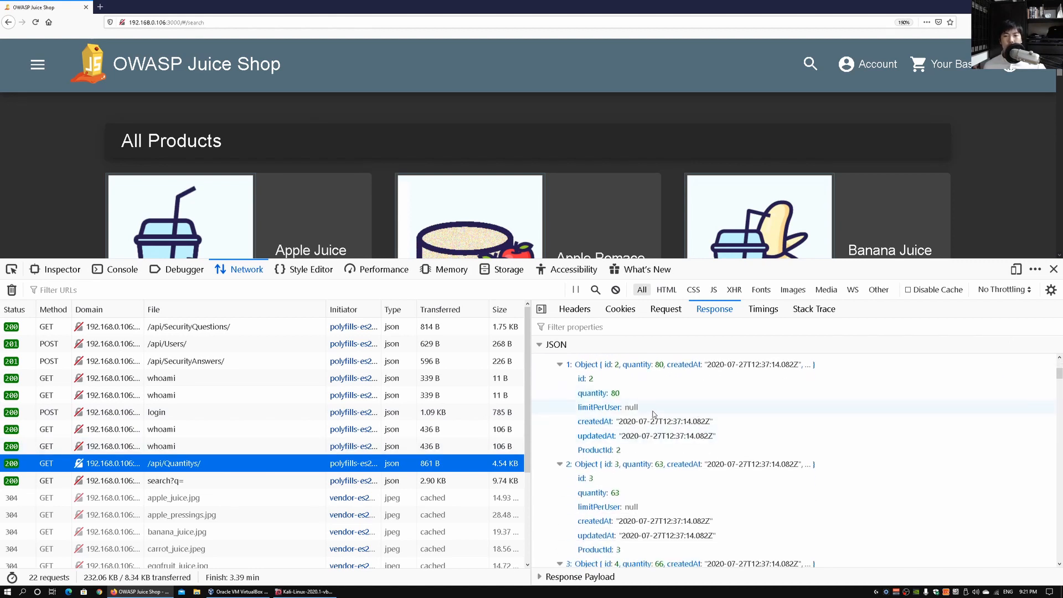
{"action": "scroll", "scroll_direction": "down", "scroll_amount": 3}
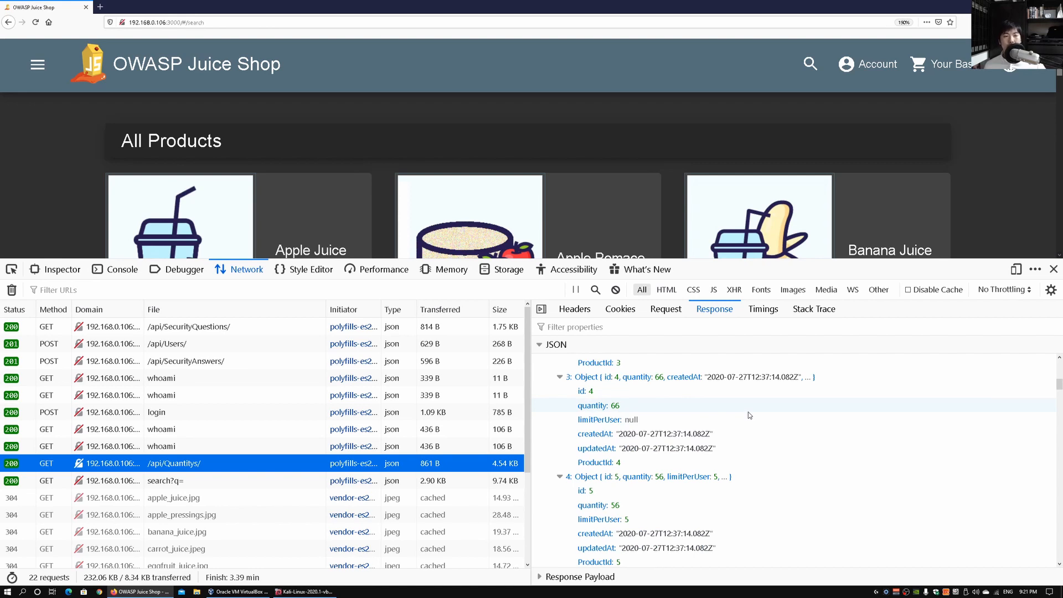
{"action": "scroll", "scroll_direction": "down", "scroll_amount": 3}
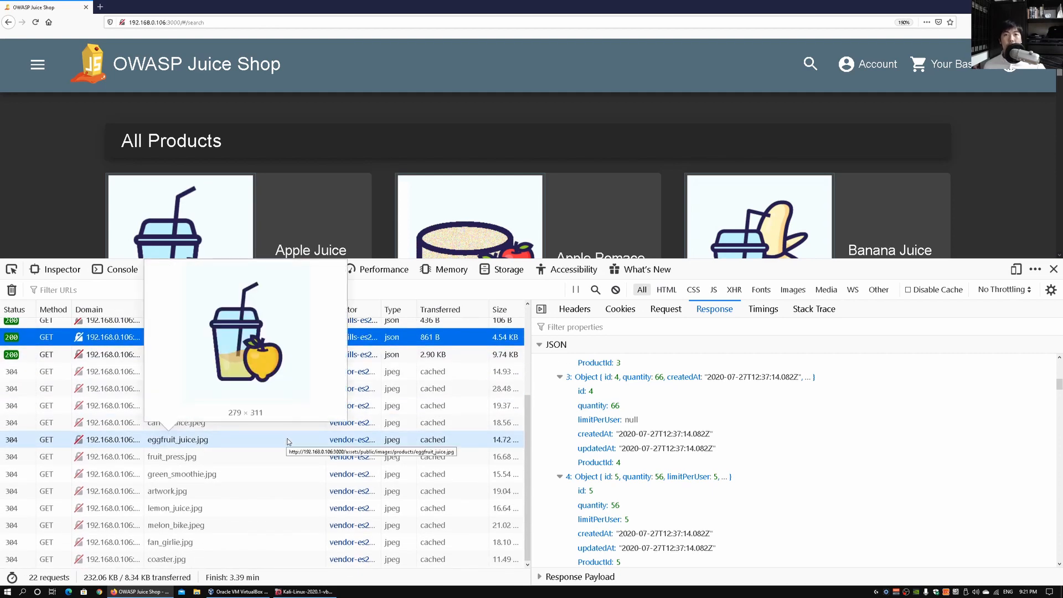
{"action": "mouse_move", "coordinate": [597, 170]}
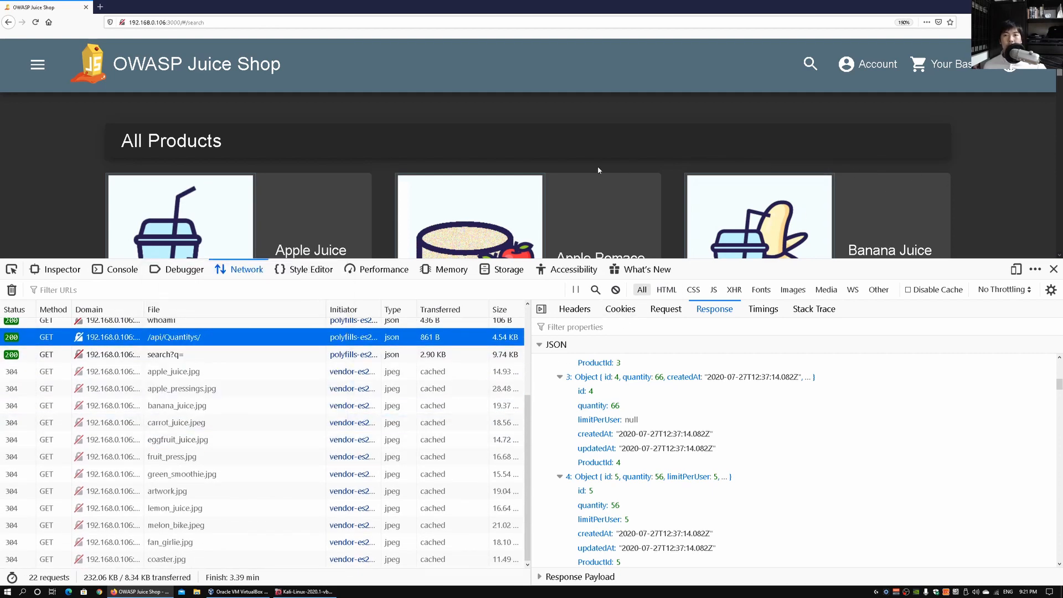
{"action": "scroll", "scroll_direction": "down", "scroll_amount": 3}
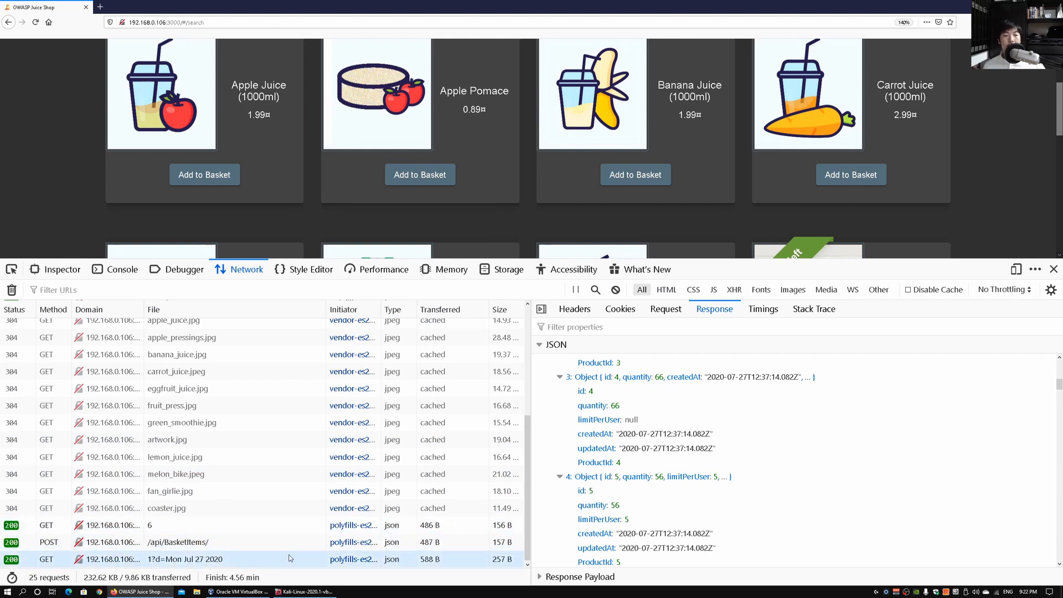
{"action": "mouse_move", "coordinate": [420, 174]}
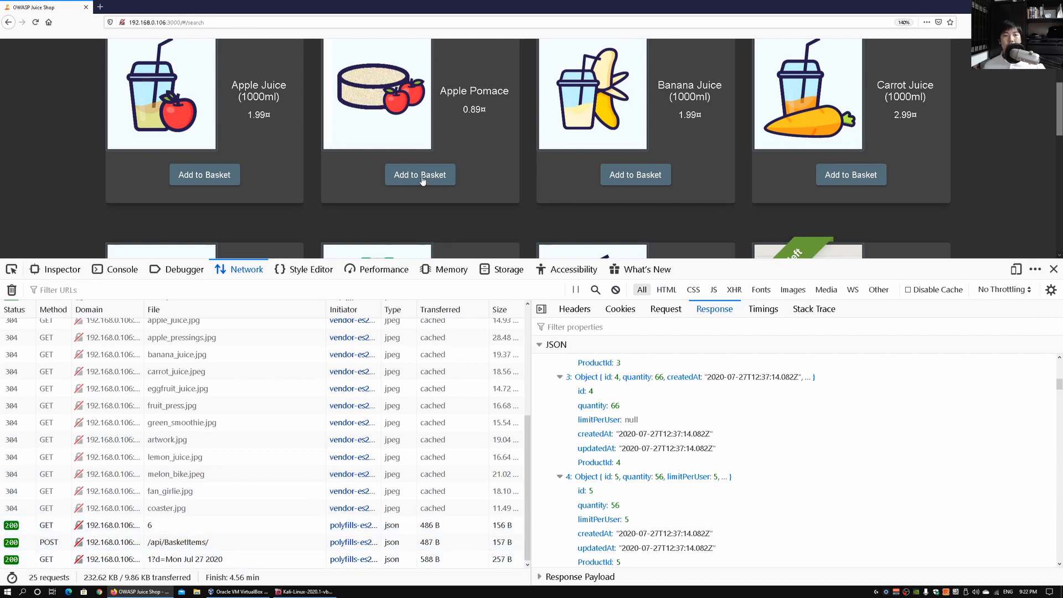
Add Apple Pomace to the basket and inspect the BasketItems request and response quantity
{"action": "left_click", "coordinate": [420, 174]}
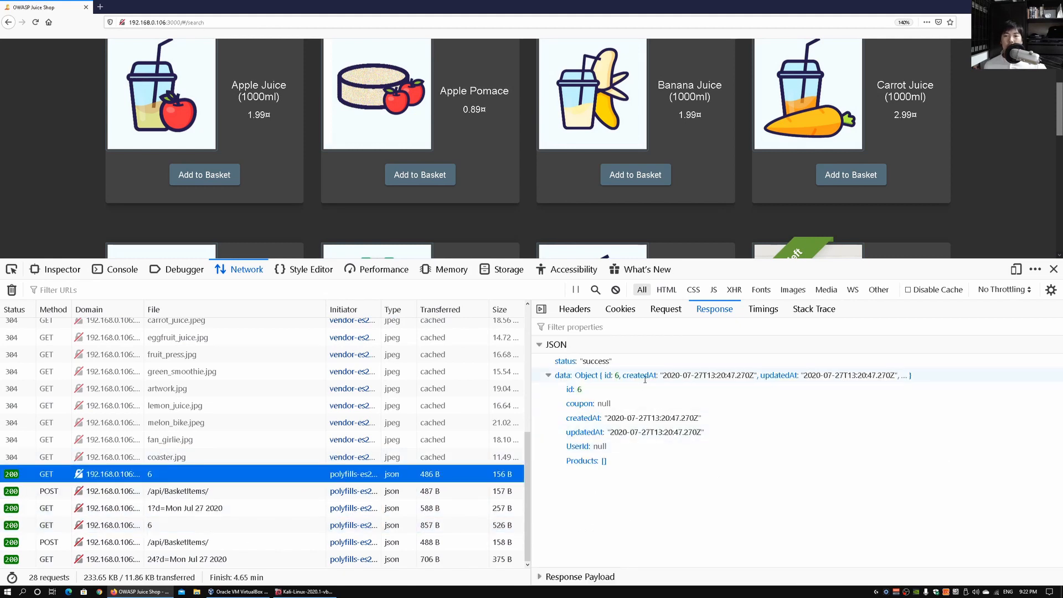
{"action": "left_click", "coordinate": [665, 309]}
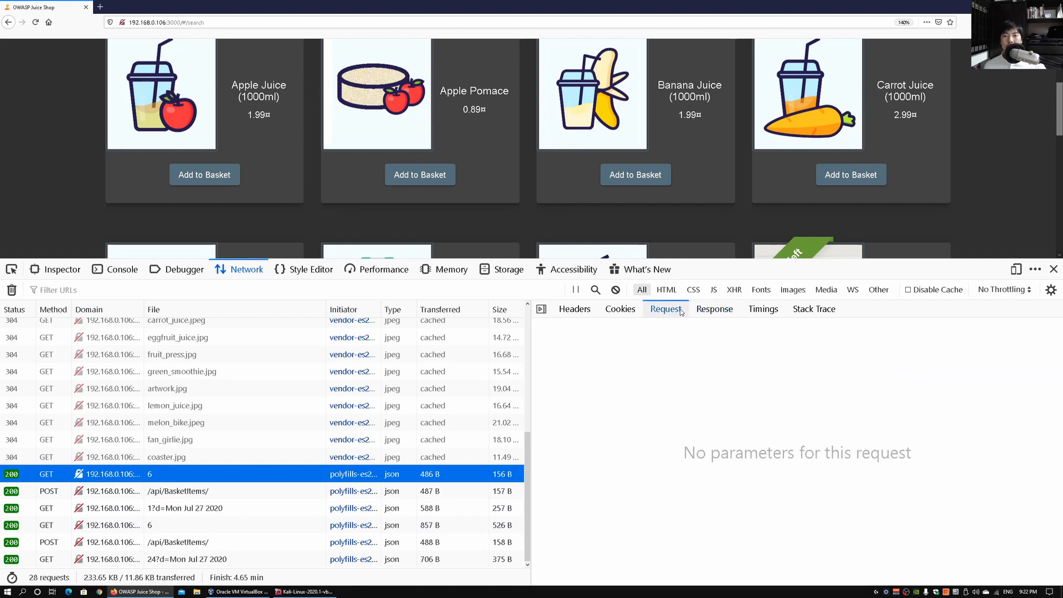
{"action": "left_click", "coordinate": [713, 309]}
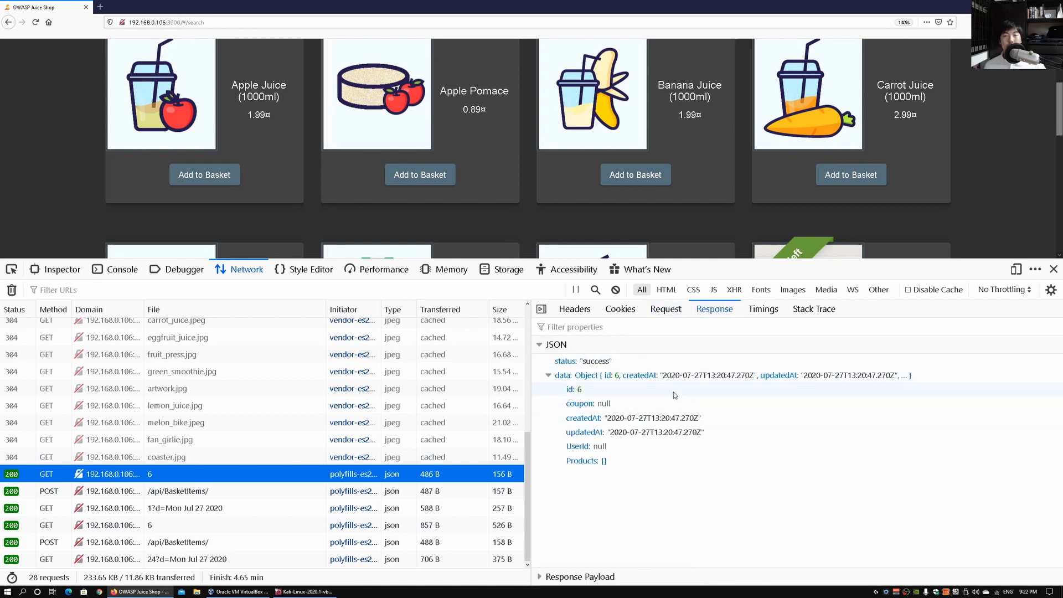
{"action": "mouse_move", "coordinate": [676, 400]}
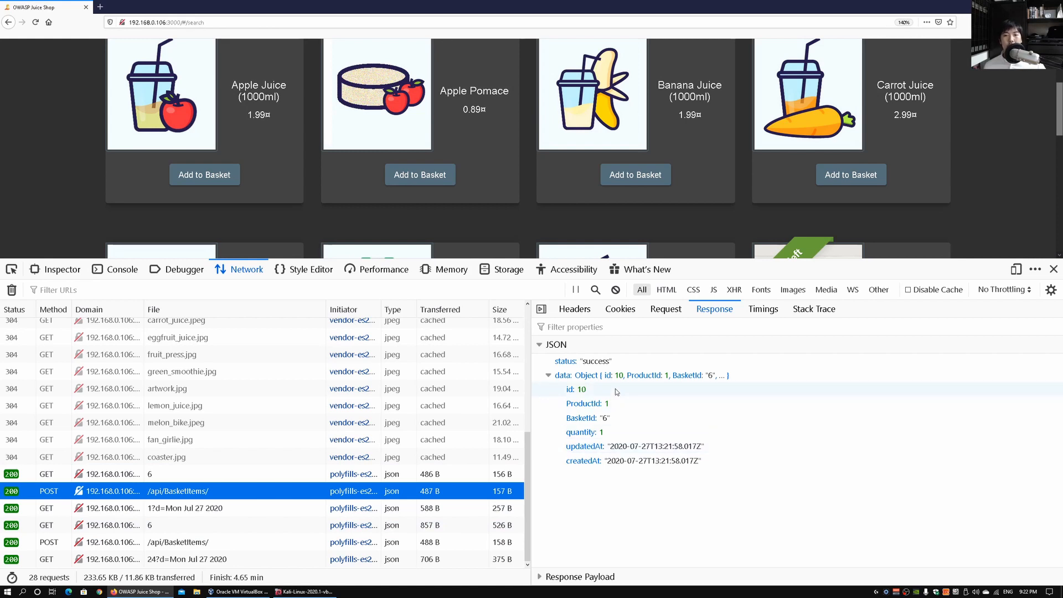
{"action": "left_click", "coordinate": [587, 403]}
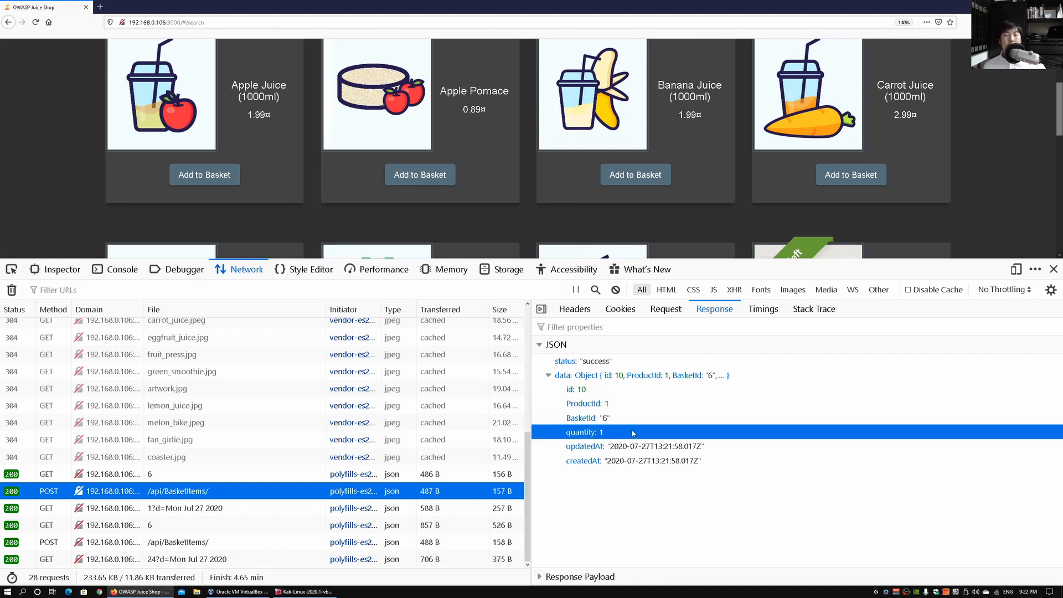
Point out the item id and quantity in the second BasketItems response
{"action": "left_click", "coordinate": [176, 542]}
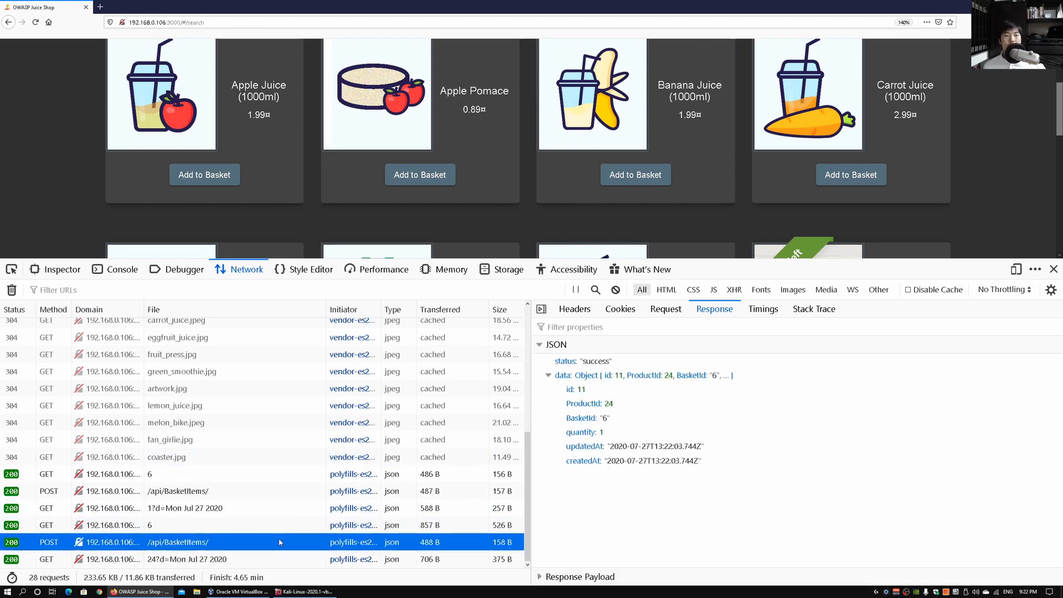
{"action": "mouse_move", "coordinate": [280, 541]}
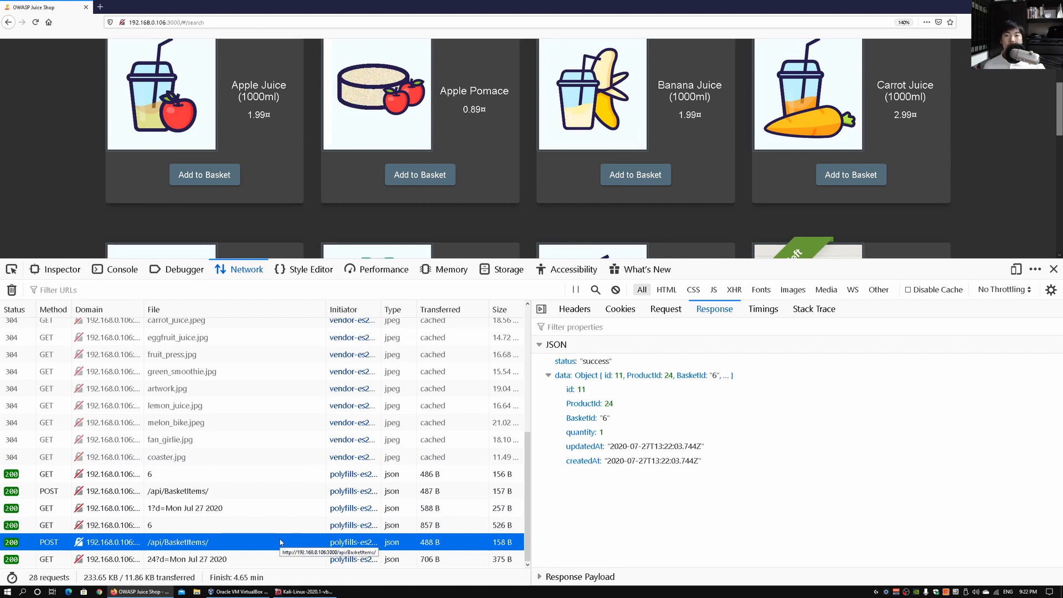
{"action": "left_click", "coordinate": [577, 389]}
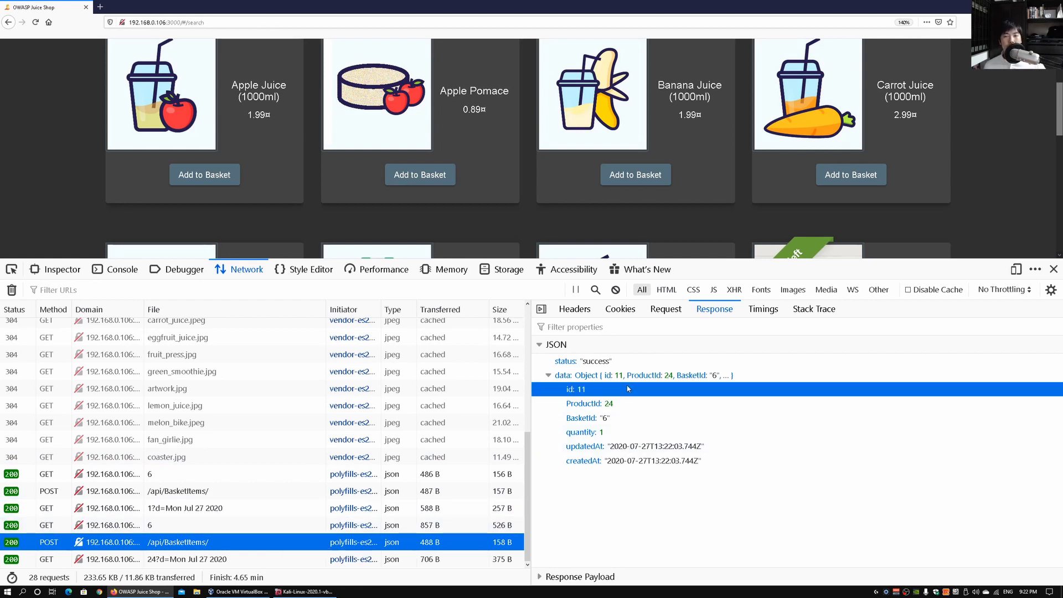
{"action": "left_click", "coordinate": [586, 417]}
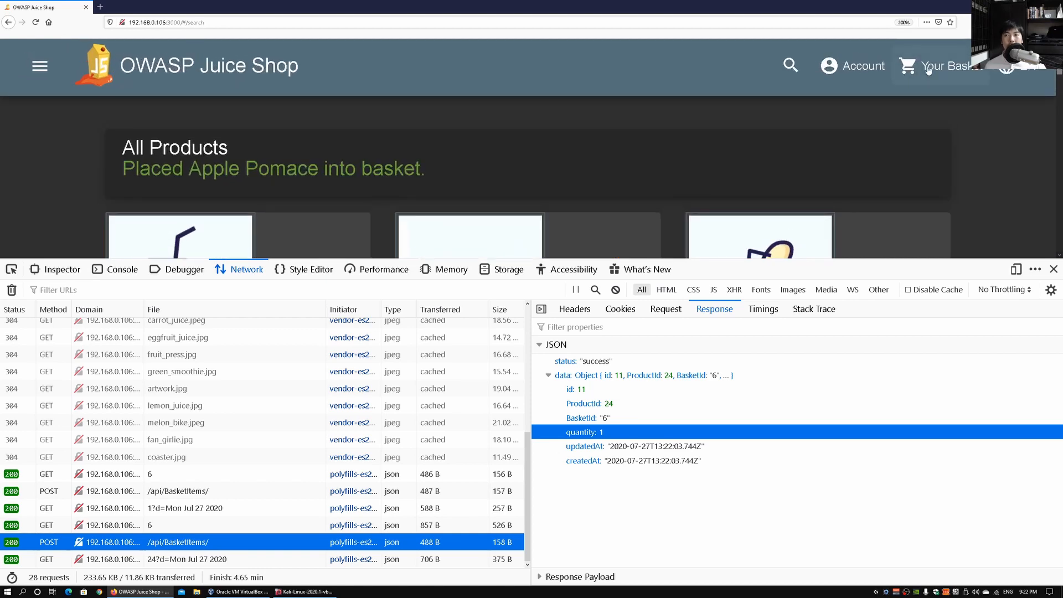
Open the basket page to load basket 6, listing Apple Juice and Apple Pomace
{"action": "left_click", "coordinate": [944, 65]}
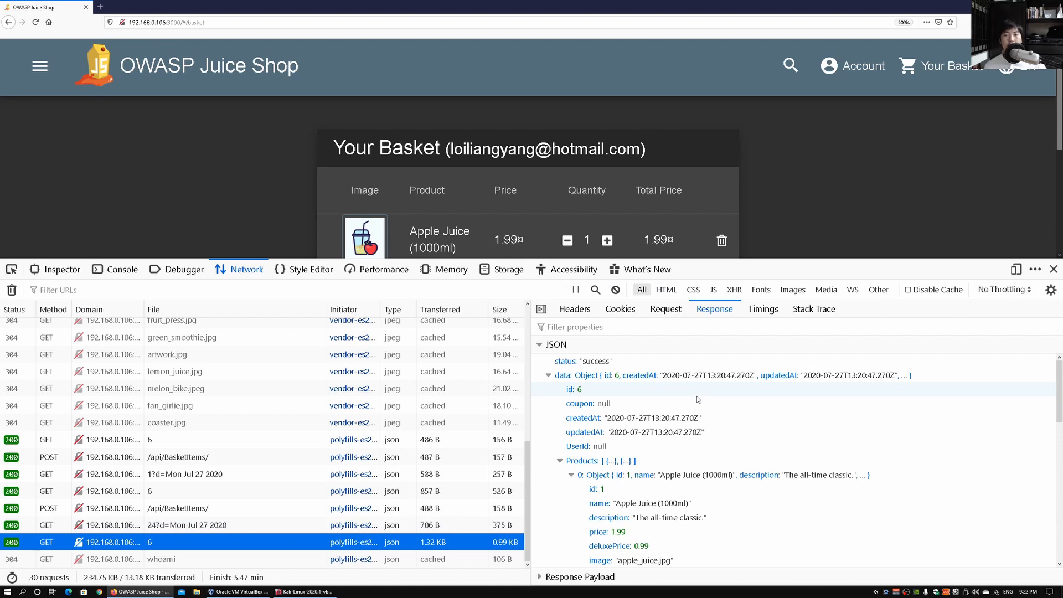
{"action": "mouse_move", "coordinate": [727, 387]}
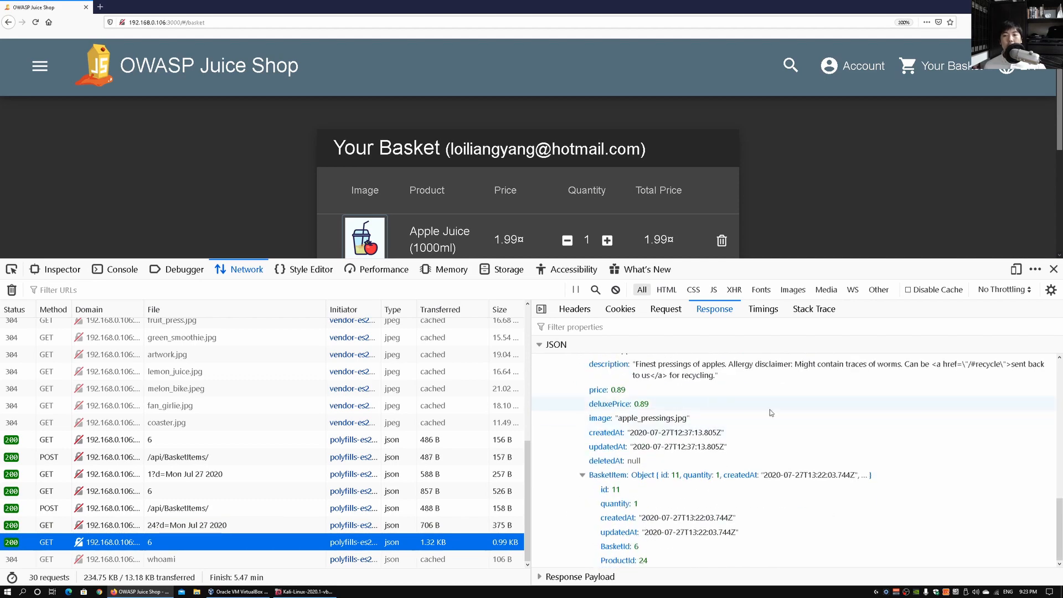
{"action": "mouse_move", "coordinate": [801, 420]}
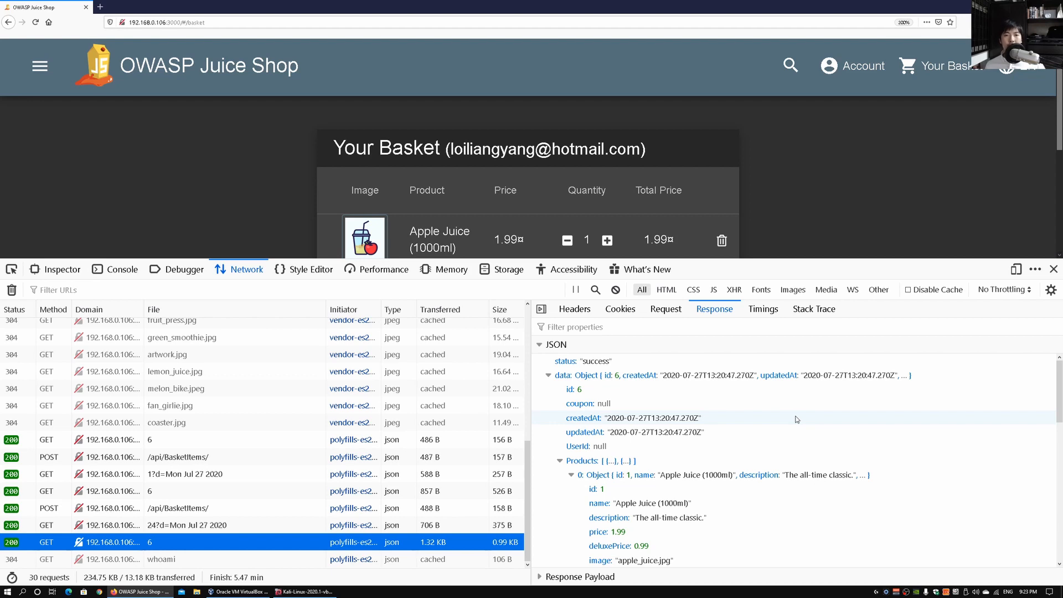
{"action": "mouse_move", "coordinate": [502, 269]}
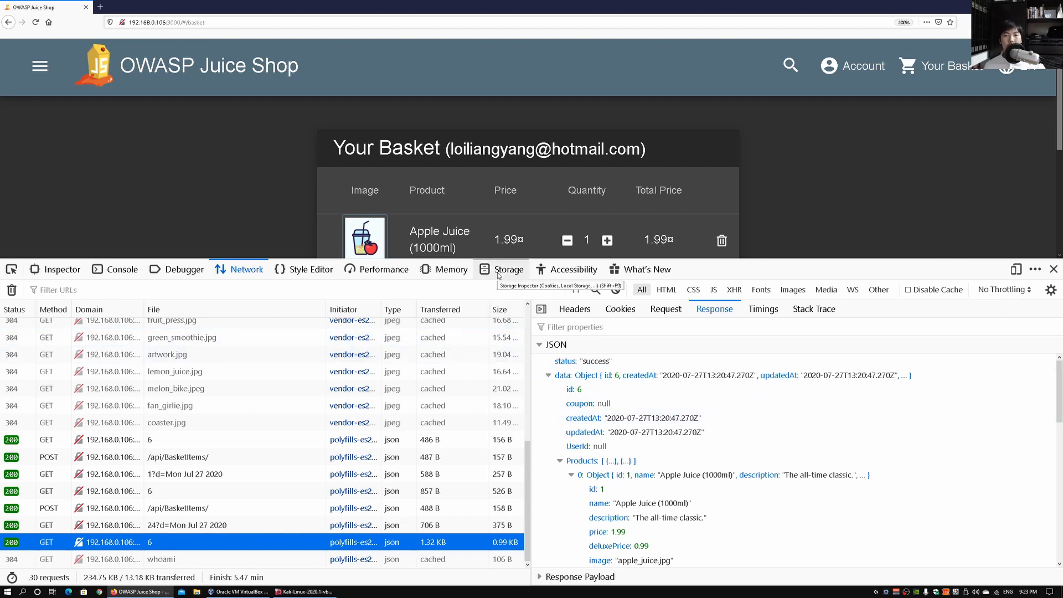
Show the DevTools Storage inspector with Session Storage expanded to reveal the shop's host
{"action": "left_click", "coordinate": [508, 269]}
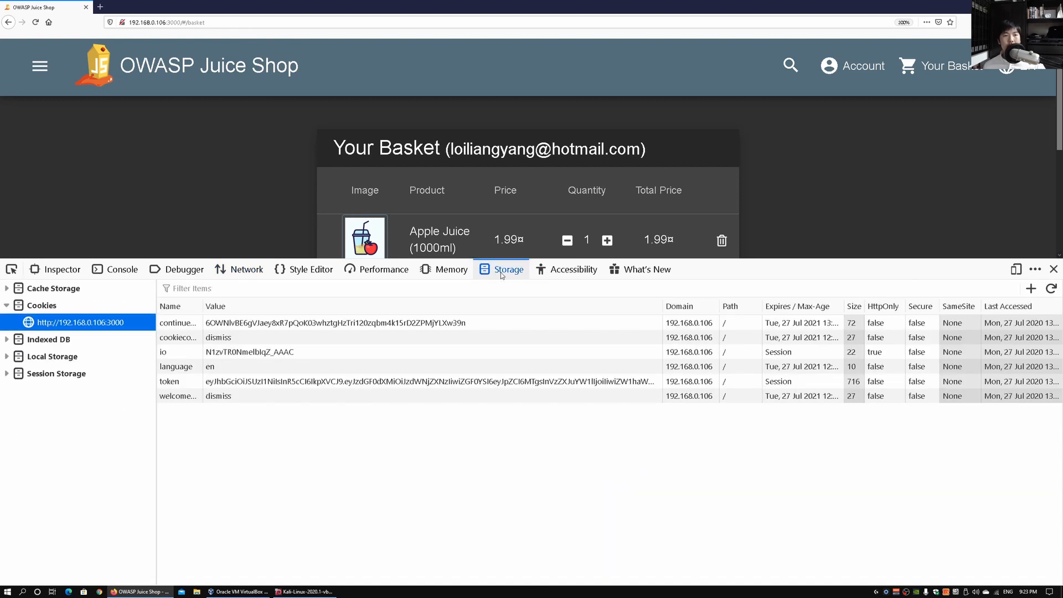
{"action": "mouse_move", "coordinate": [507, 269]}
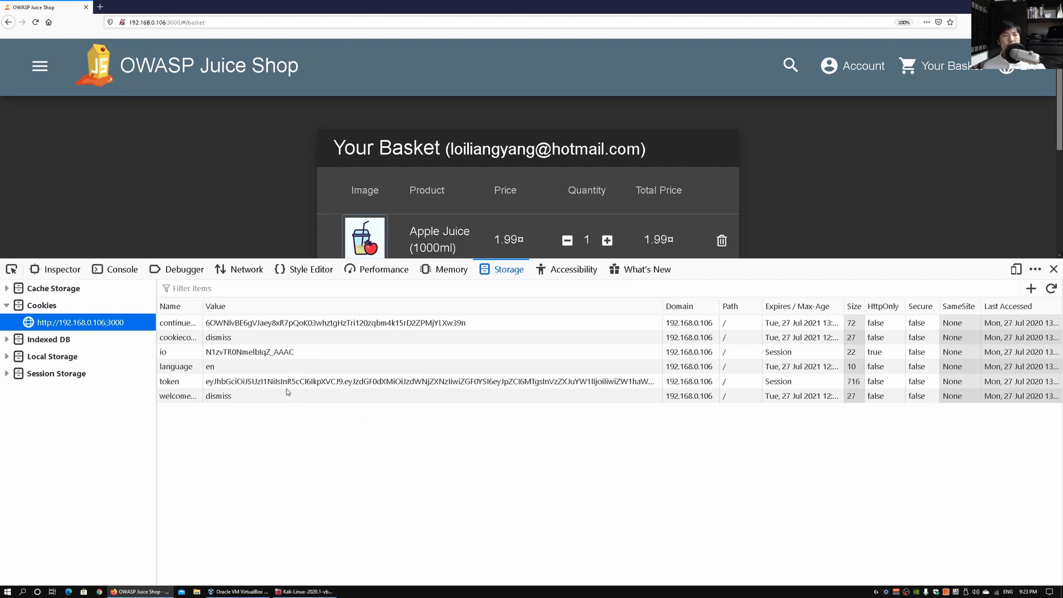
{"action": "mouse_move", "coordinate": [133, 351]}
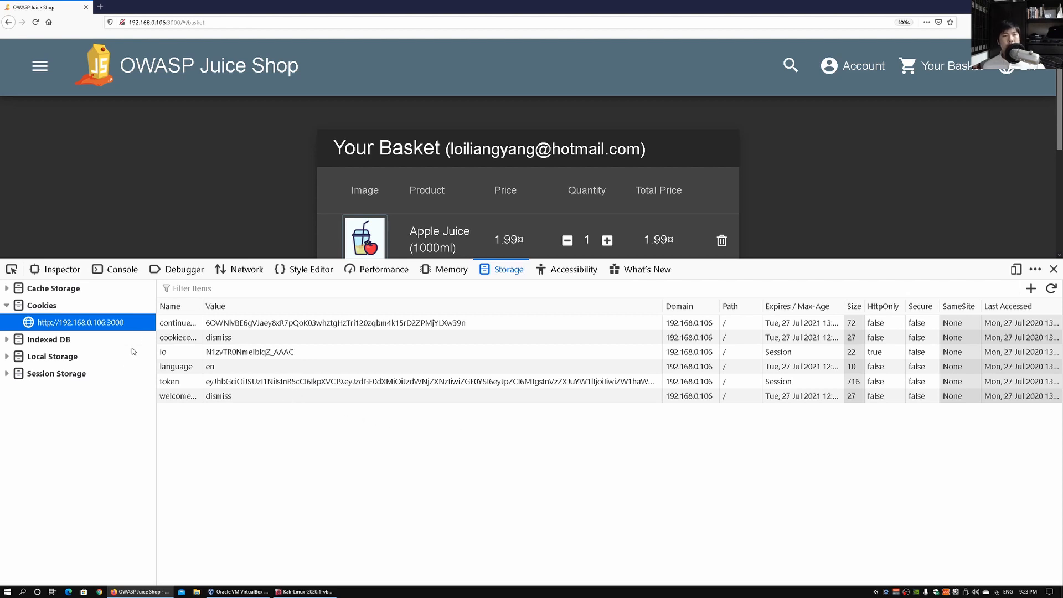
{"action": "mouse_move", "coordinate": [33, 376]}
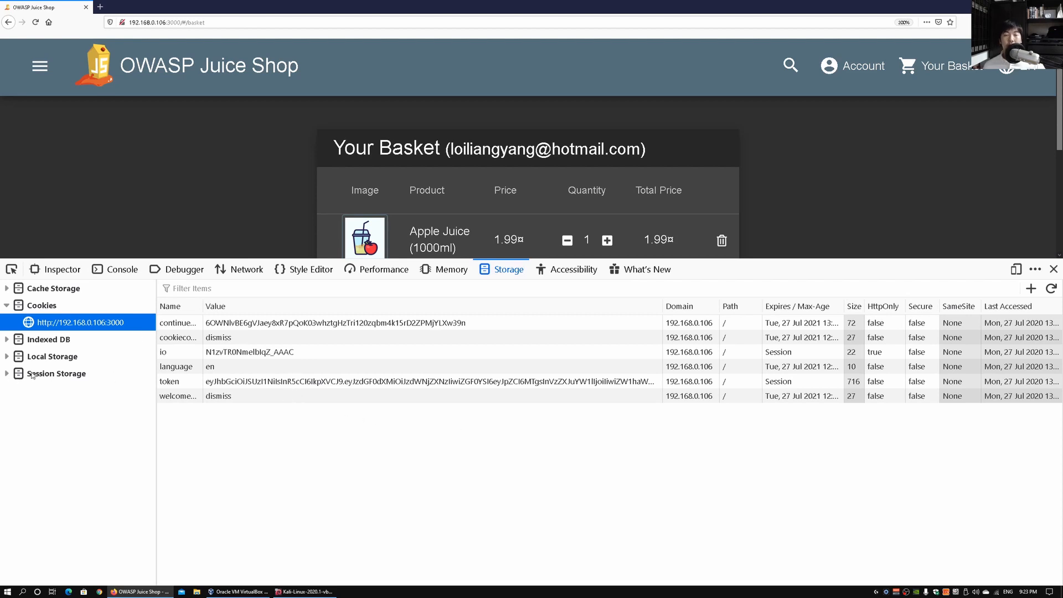
{"action": "left_click", "coordinate": [57, 372]}
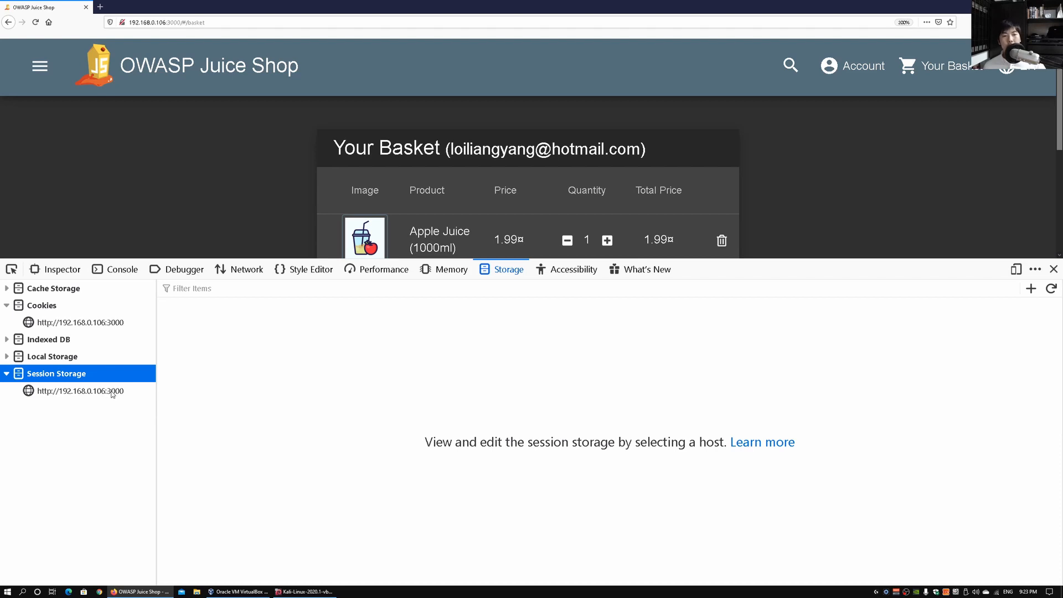
Change the session-storage basket id 'bid' from 6 to 5, then edit it to 1
{"action": "left_click", "coordinate": [80, 390]}
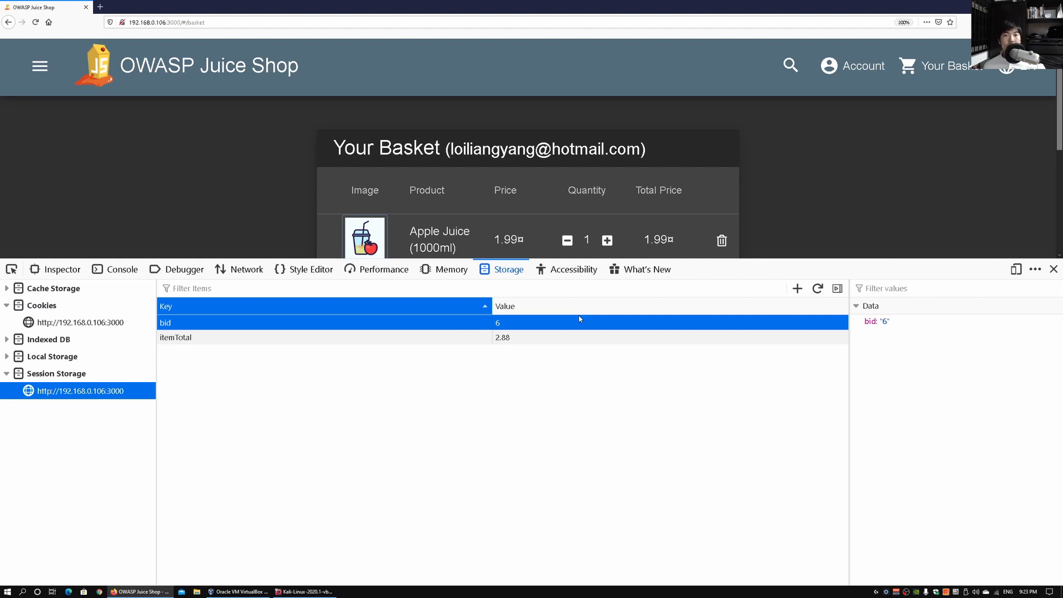
{"action": "mouse_move", "coordinate": [581, 319]}
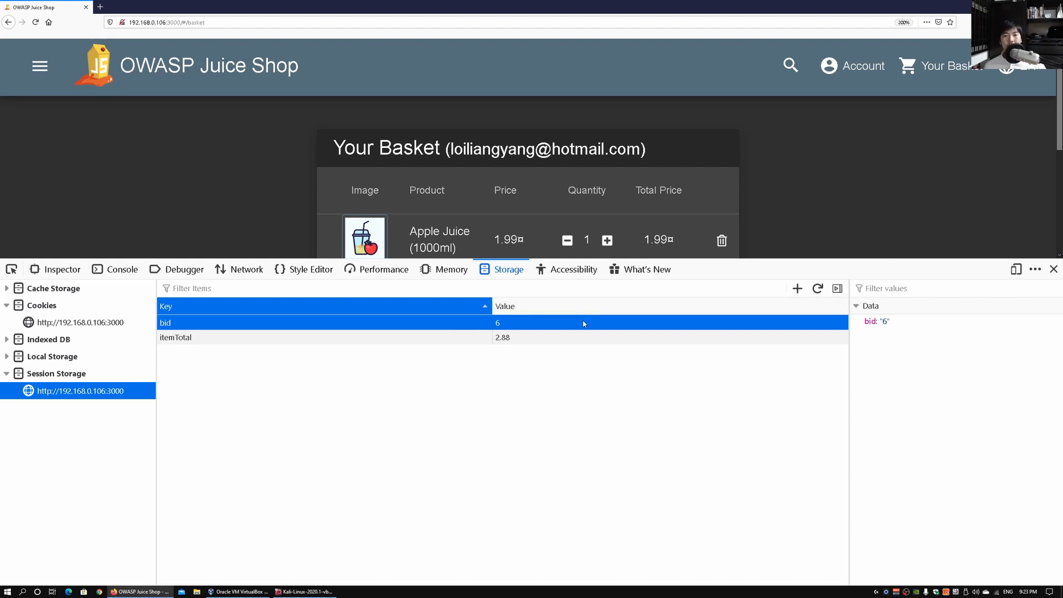
{"action": "double_click", "coordinate": [497, 323]}
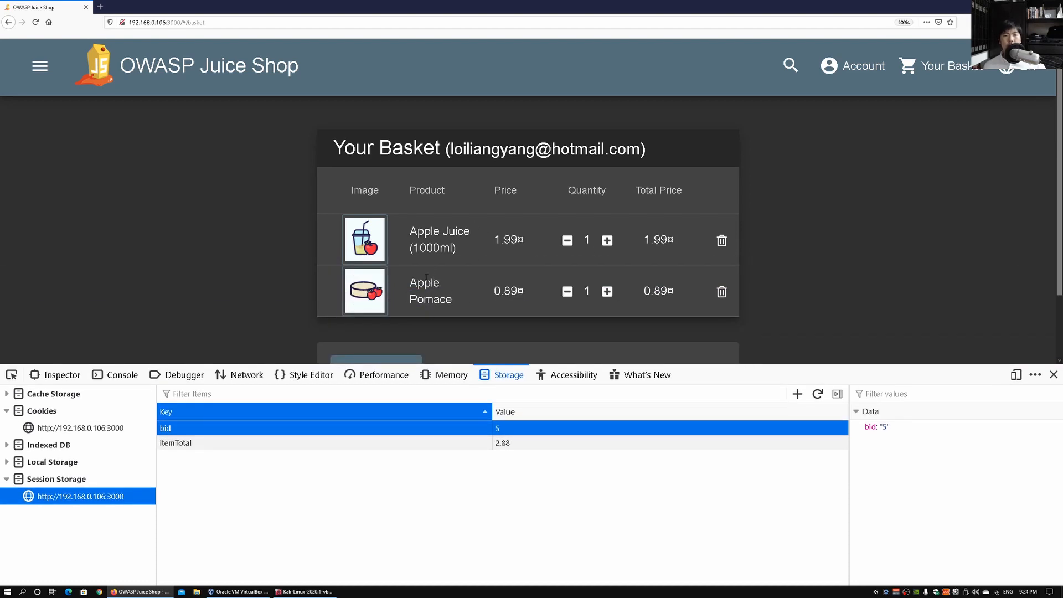
{"action": "mouse_move", "coordinate": [807, 222]}
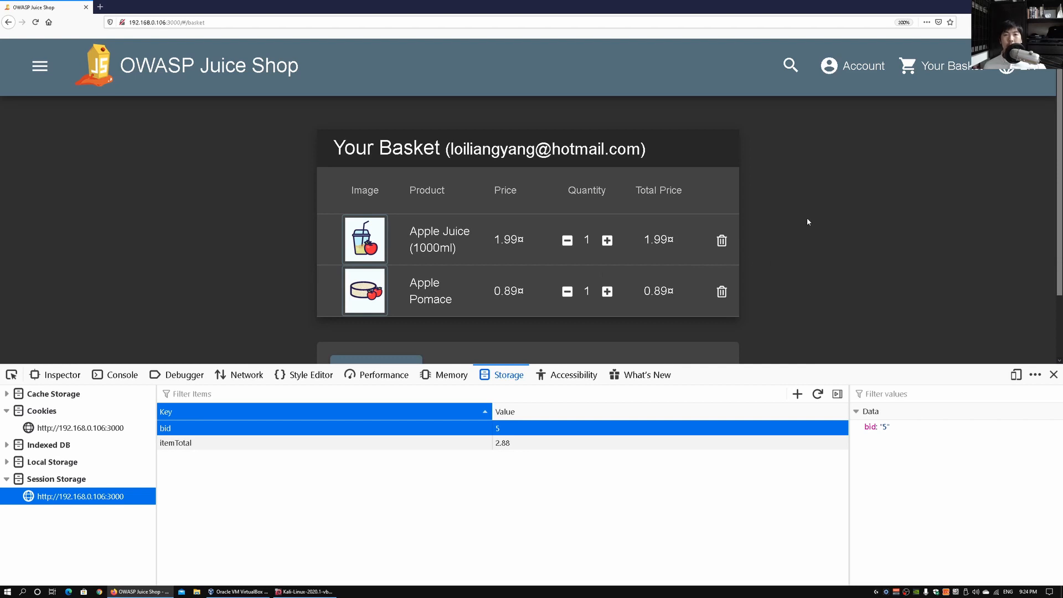
{"action": "left_click", "coordinate": [605, 241]}
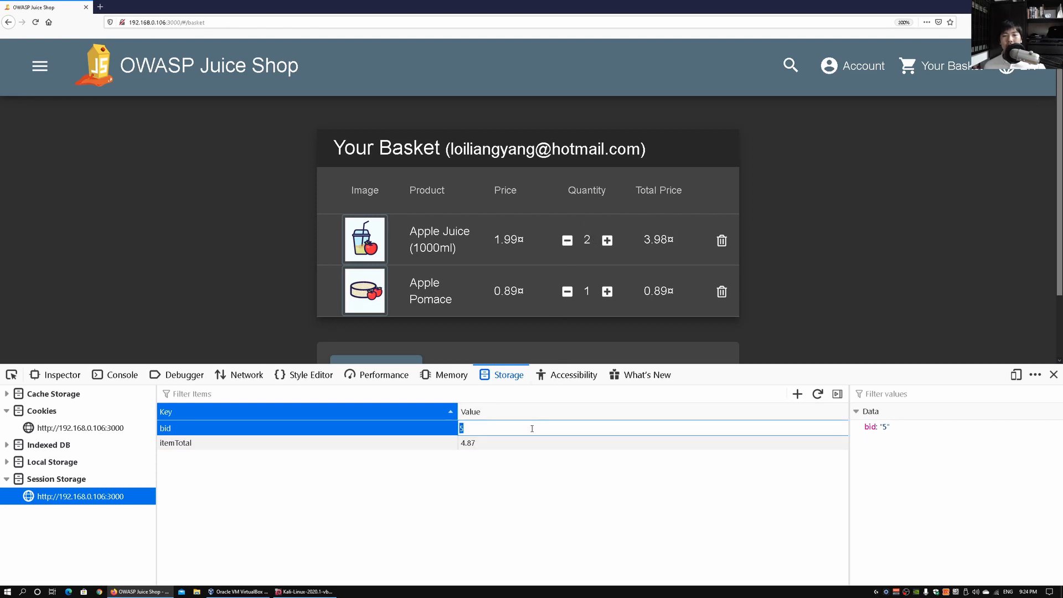
{"action": "type", "text": "1"}
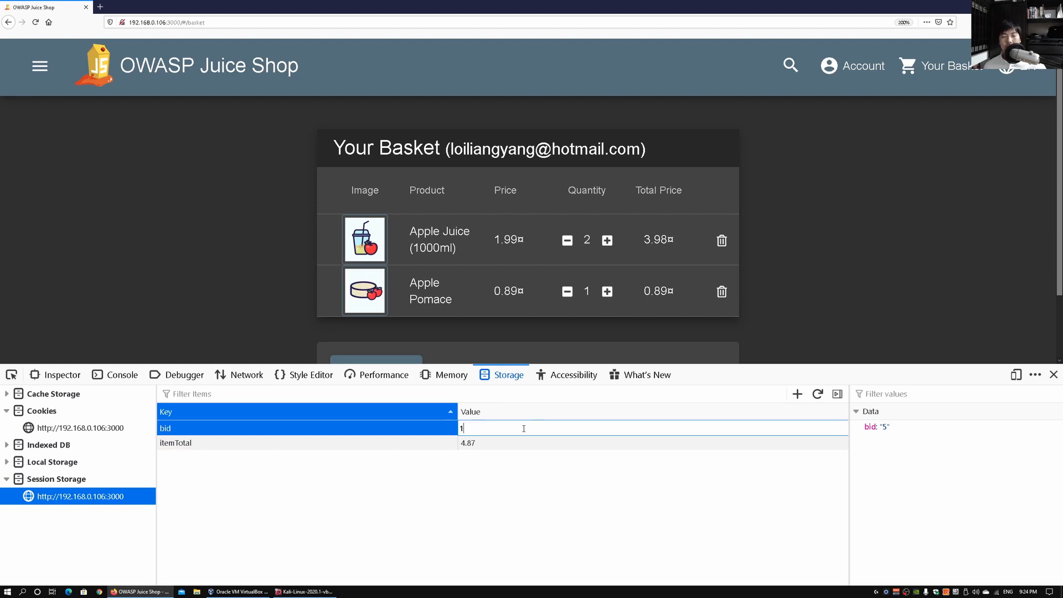